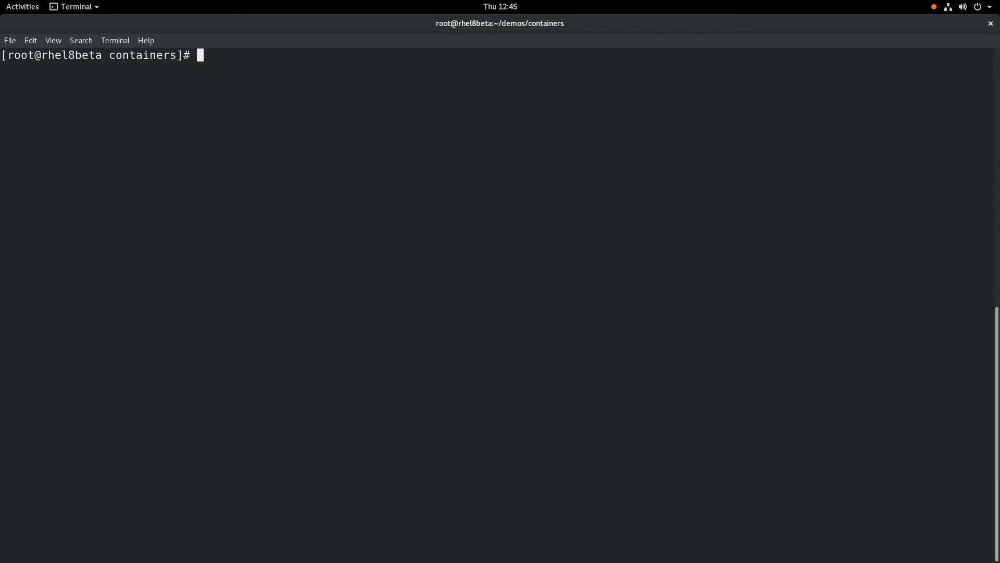
Run 'yum module list' and review the output showing container-tools enabled and installed
type("yum module list")
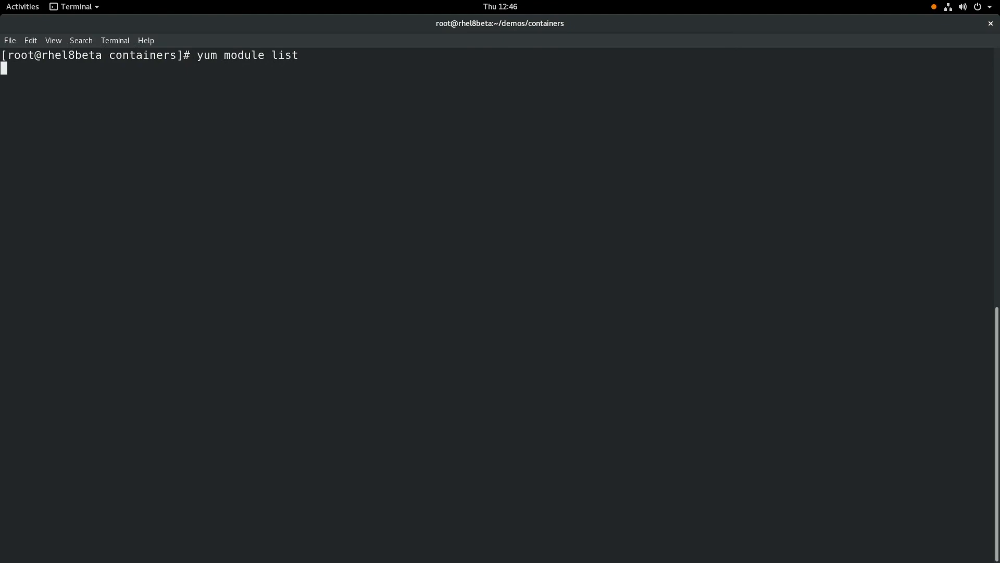
key("Return")
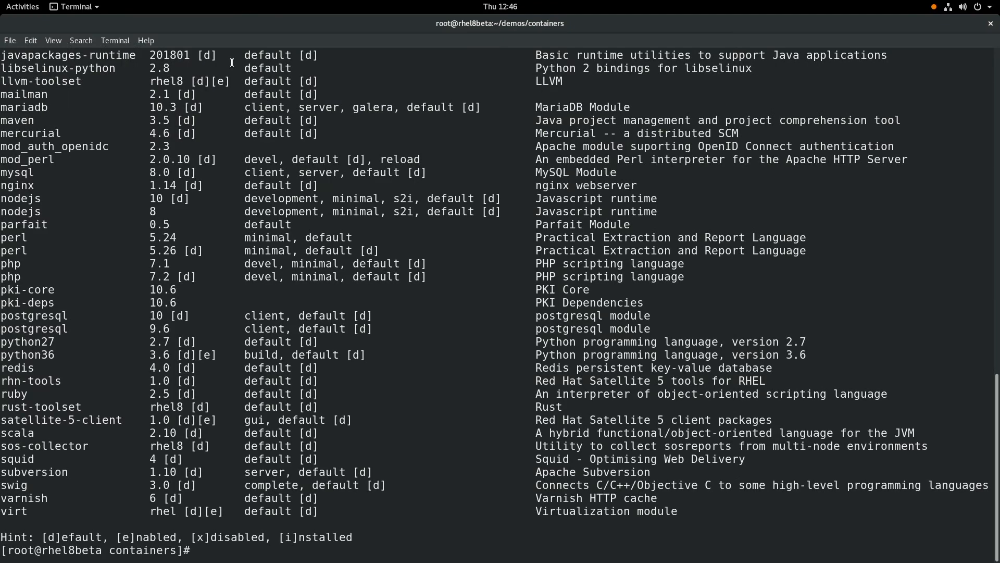
scroll("up", 3)
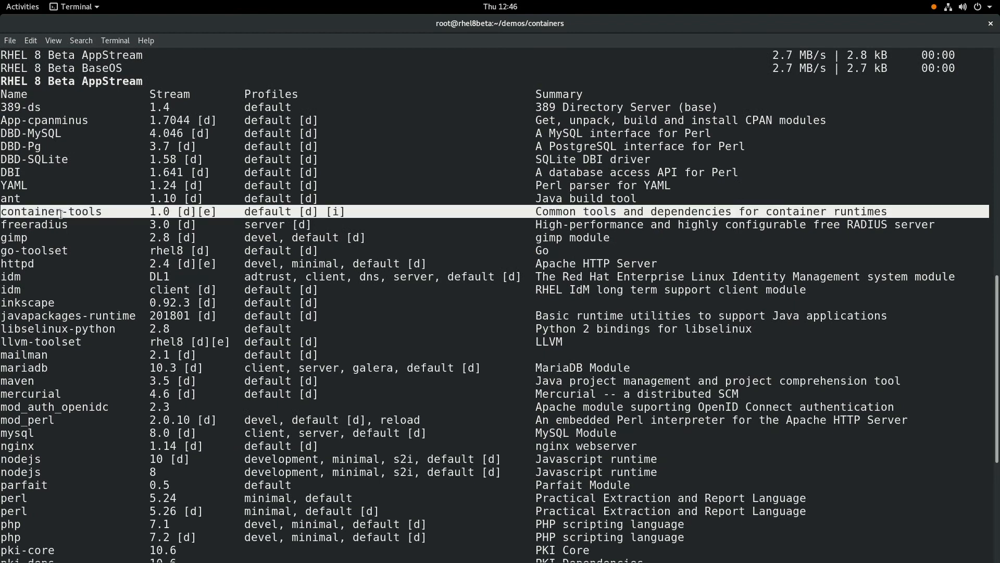
mouse_move(649, 228)
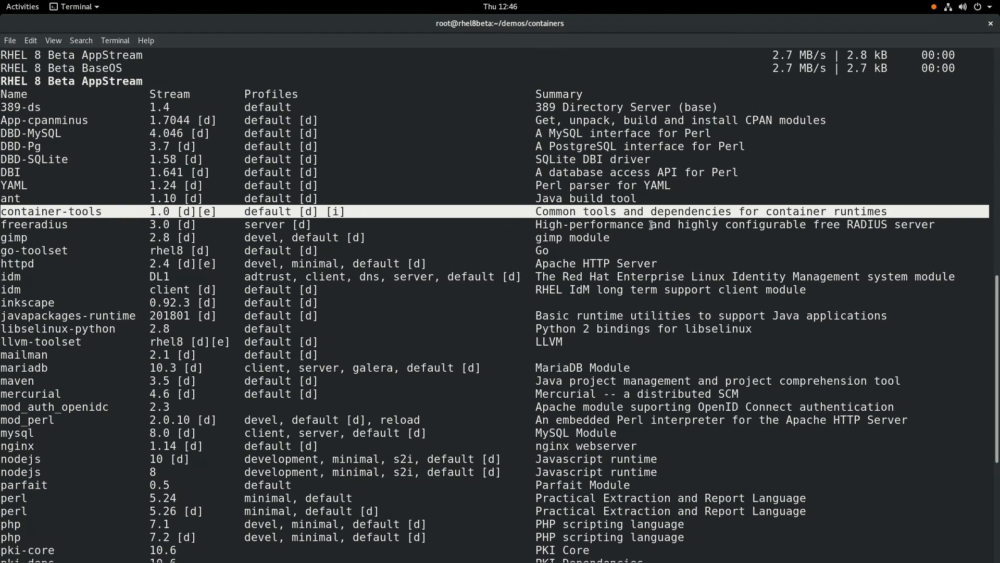
mouse_move(473, 294)
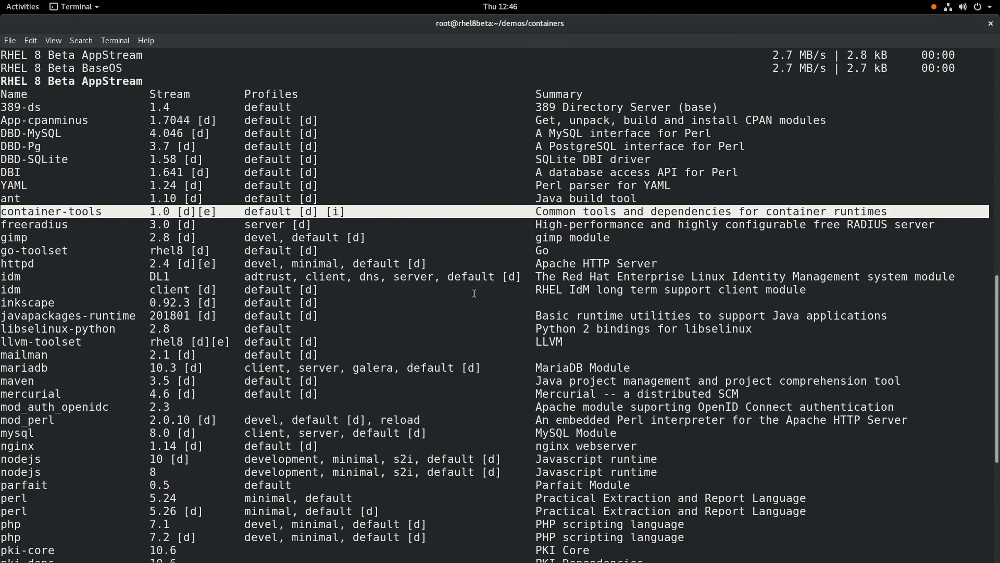
scroll("down", 3)
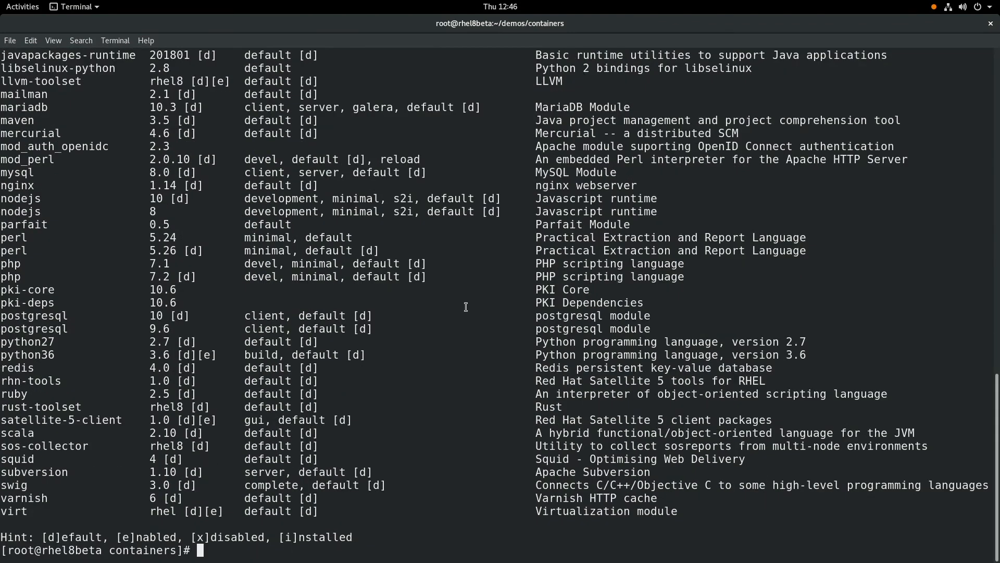
mouse_move(464, 291)
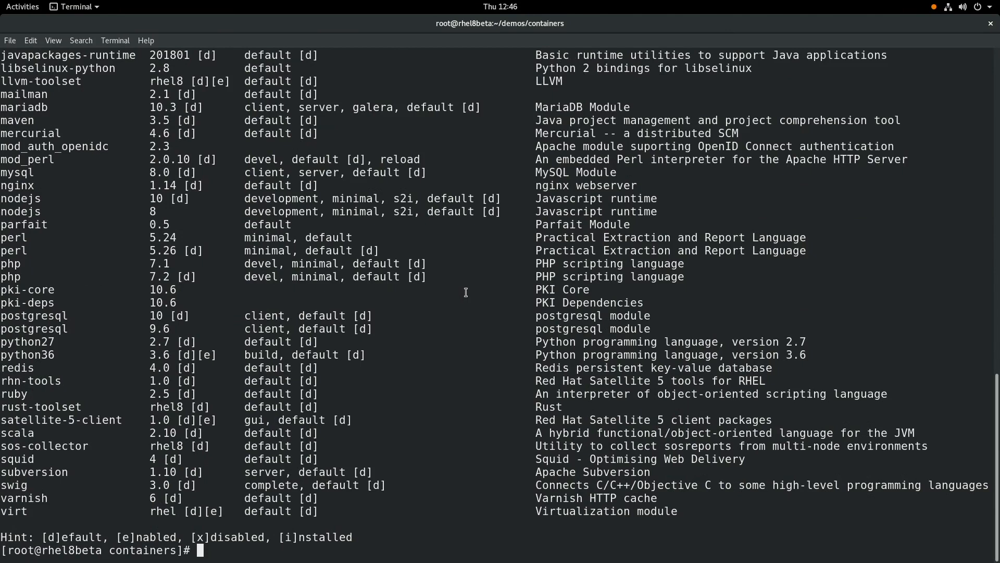
Run 'yum module install container-tools', reporting nothing to do, and prepare a cat of registries.conf
type("yum module install container-tools")
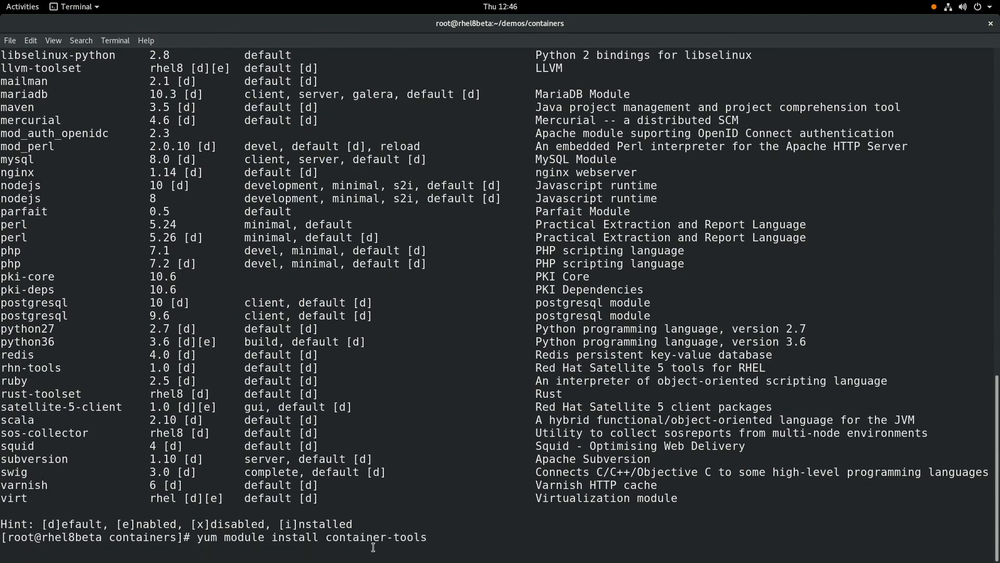
key("Return")
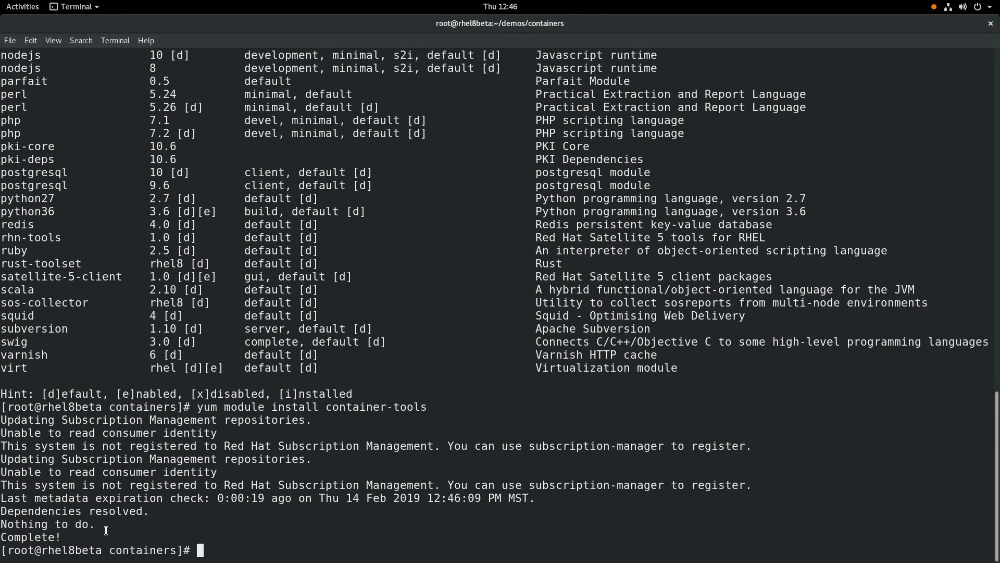
type("cat /etc/containers/registries.conf")
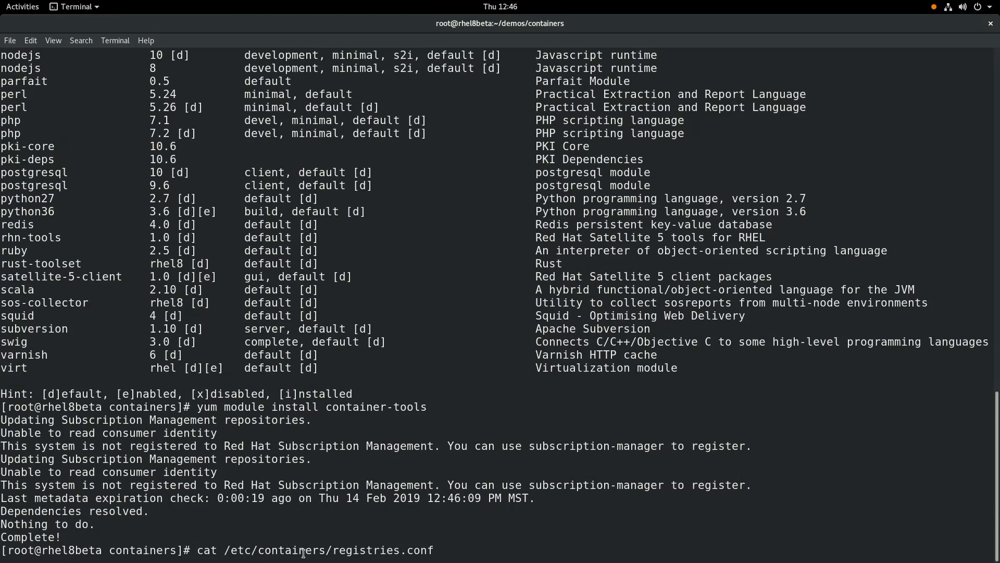
Print /etc/containers/registries.conf listing the search registries, then enter '# podman login registry.redhat.io' as a comment
key("Return")
type("# podman login registry.redhat.io")
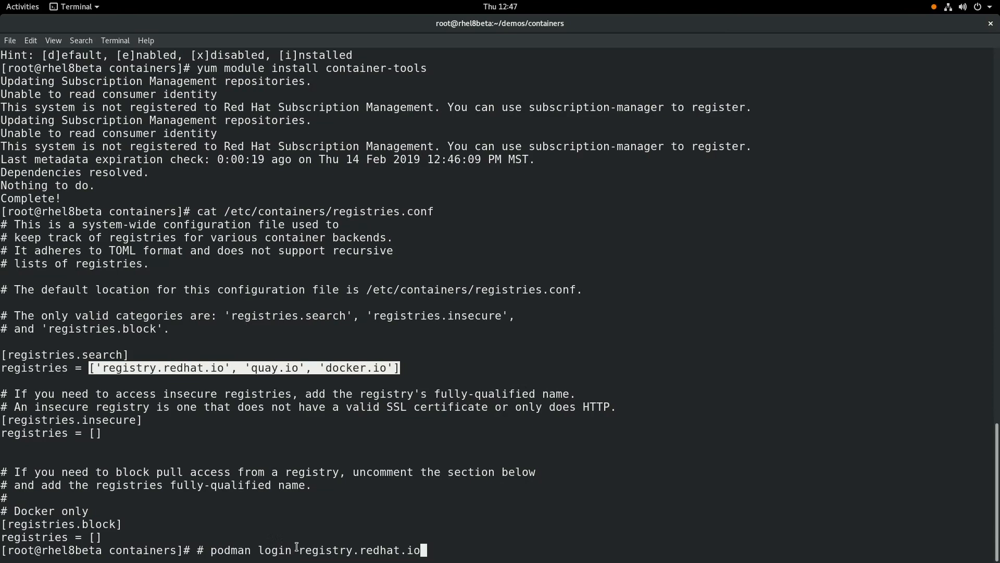
key("Return")
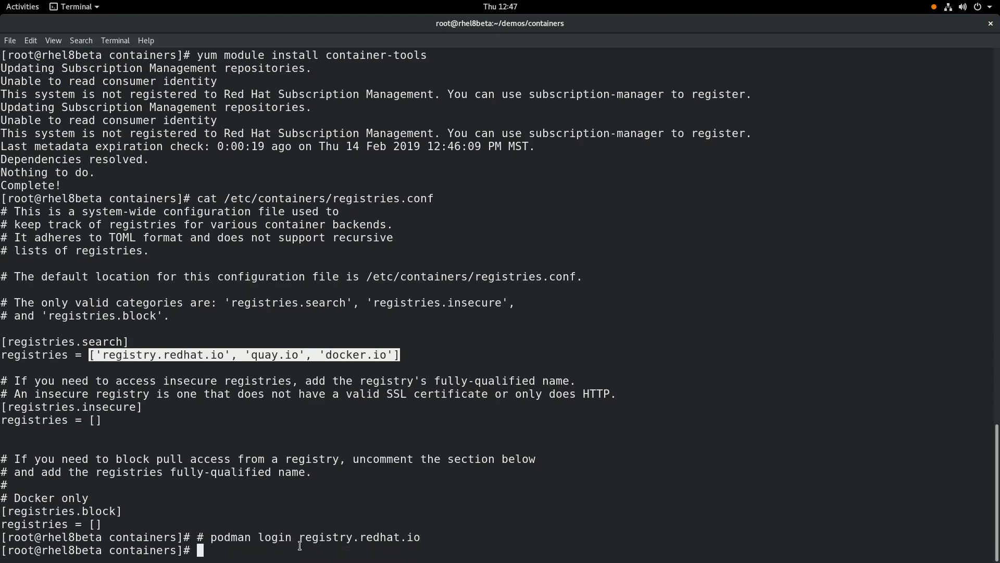
Run 'podman search nextcloud' and review results with the official docker.io/library/nextcloud image
type("podman search nextcloud")
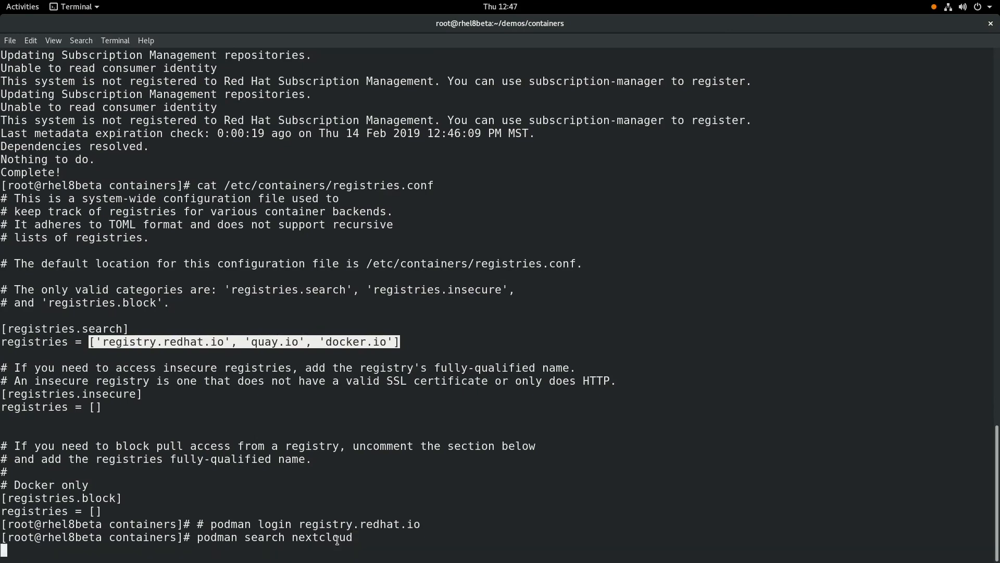
mouse_move(338, 538)
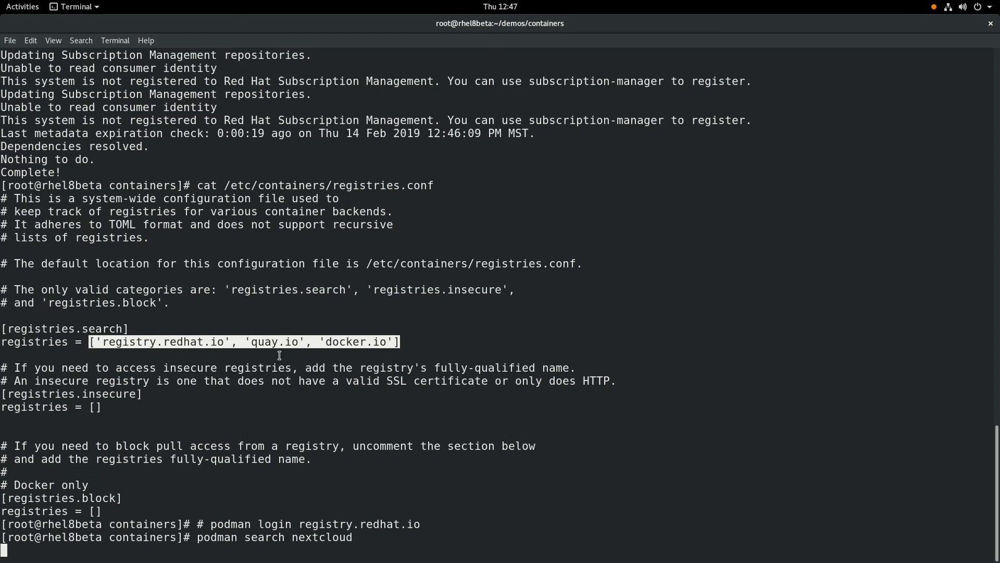
key("Return")
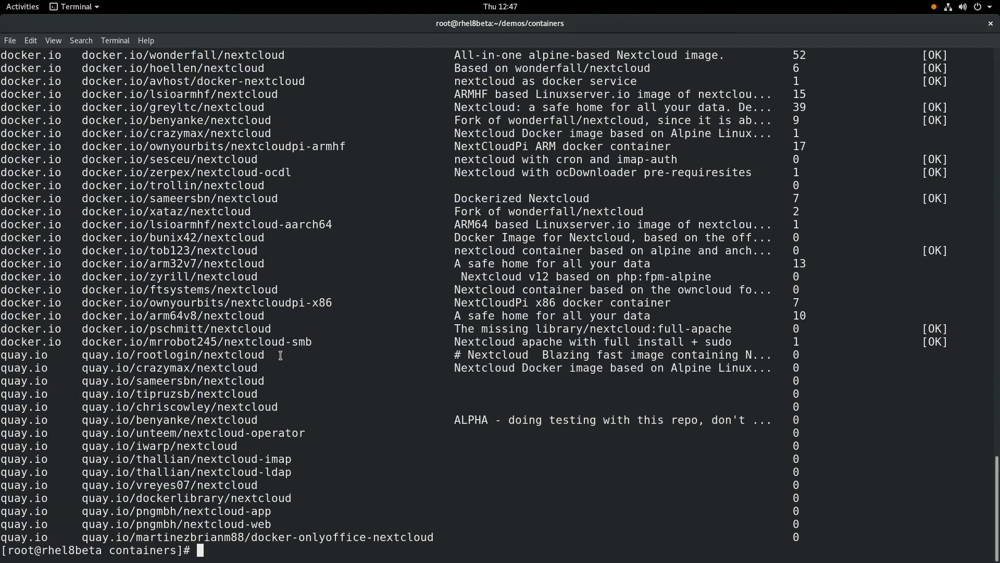
mouse_move(291, 359)
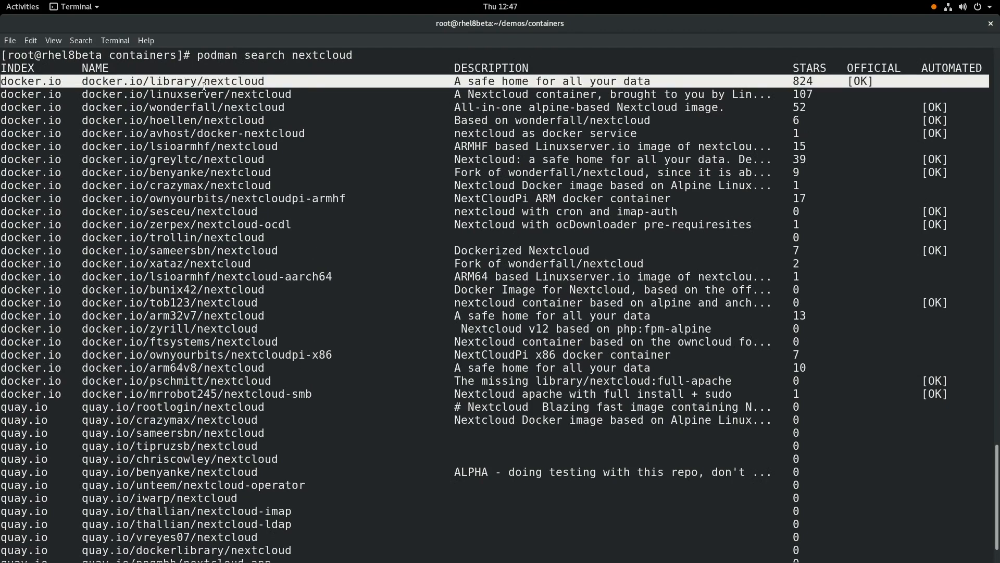
mouse_move(768, 302)
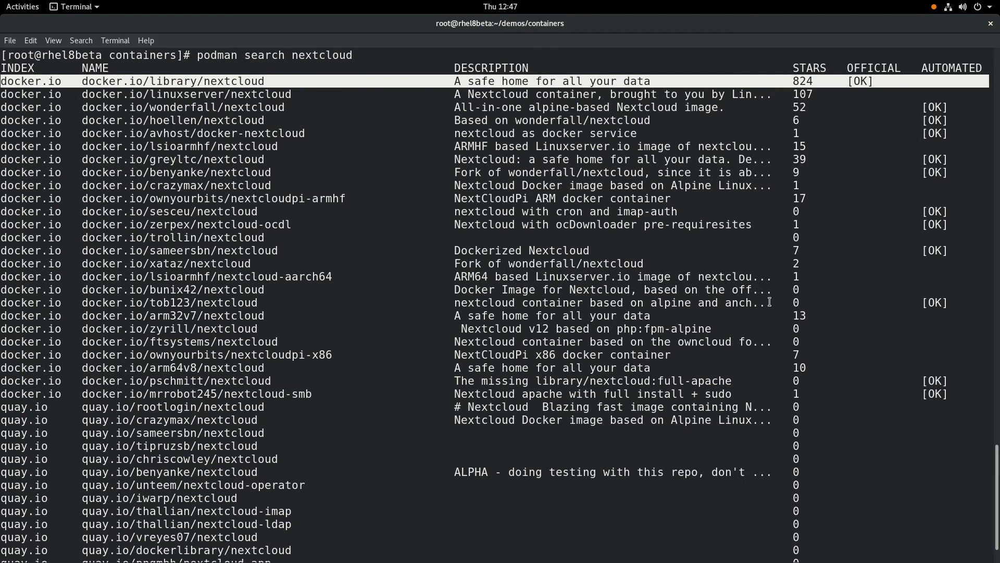
scroll("down", 3)
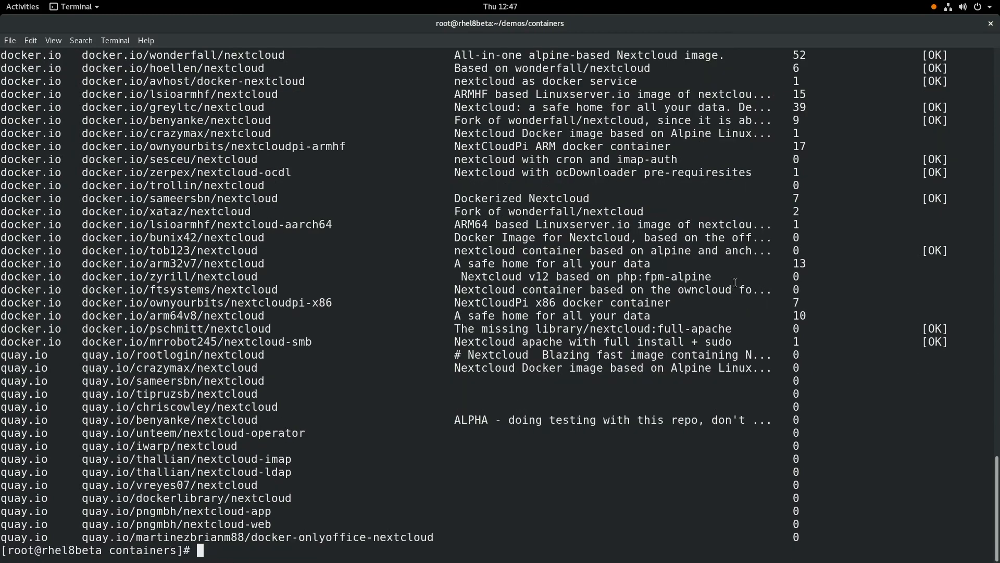
Run 'skopeo inspect docker://docker.io/library/nextcloud' and review the JSON metadata: tags, amd64 Linux, layers
type("skopeo inspect docker://docker.io/library/nextcloud")
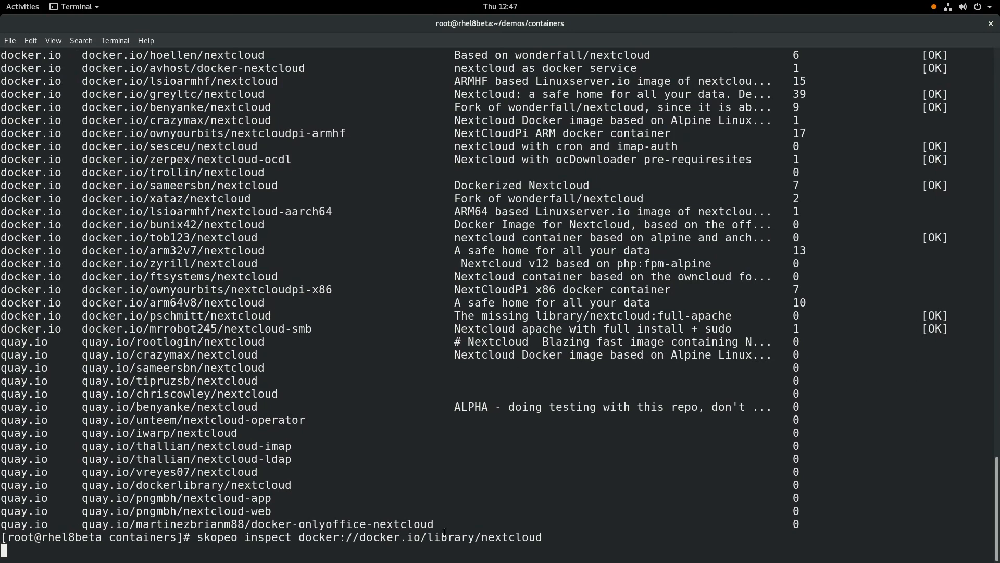
key("Return")
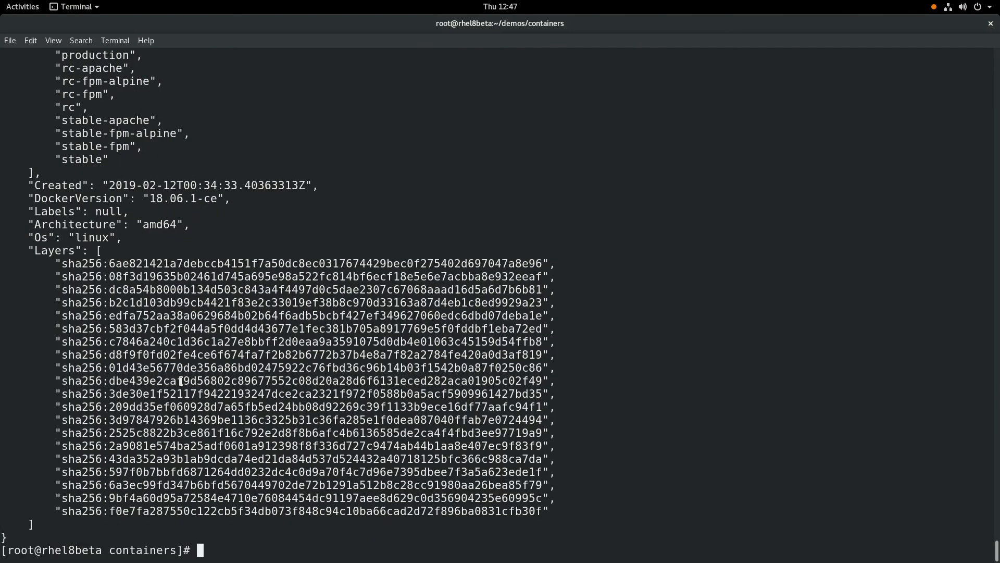
scroll("up", 3)
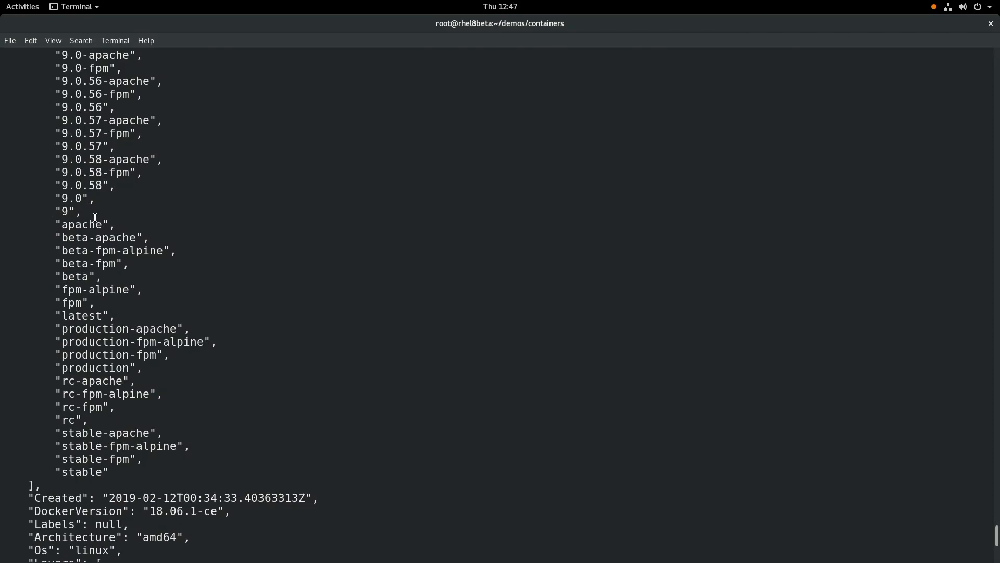
scroll("down", 3)
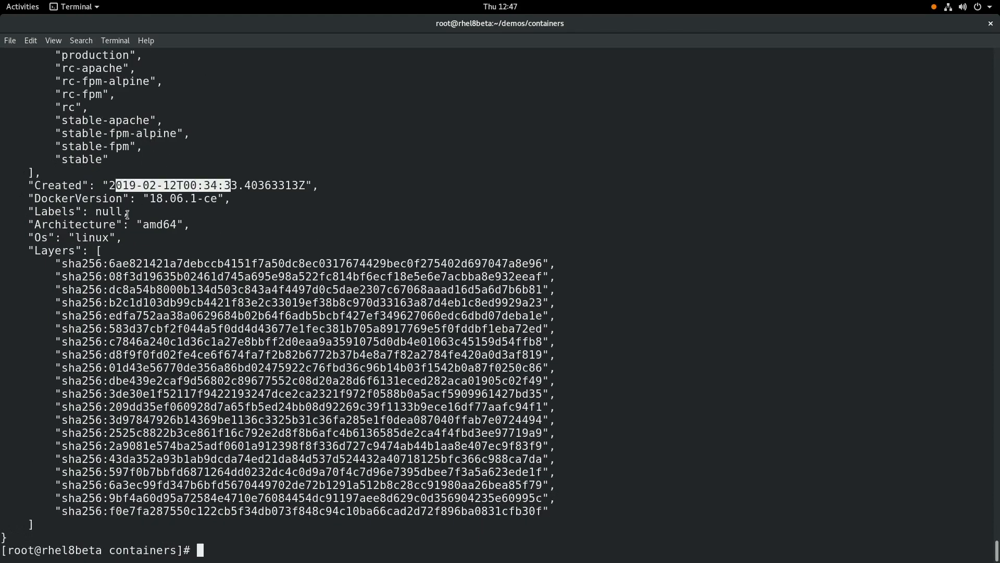
mouse_move(119, 342)
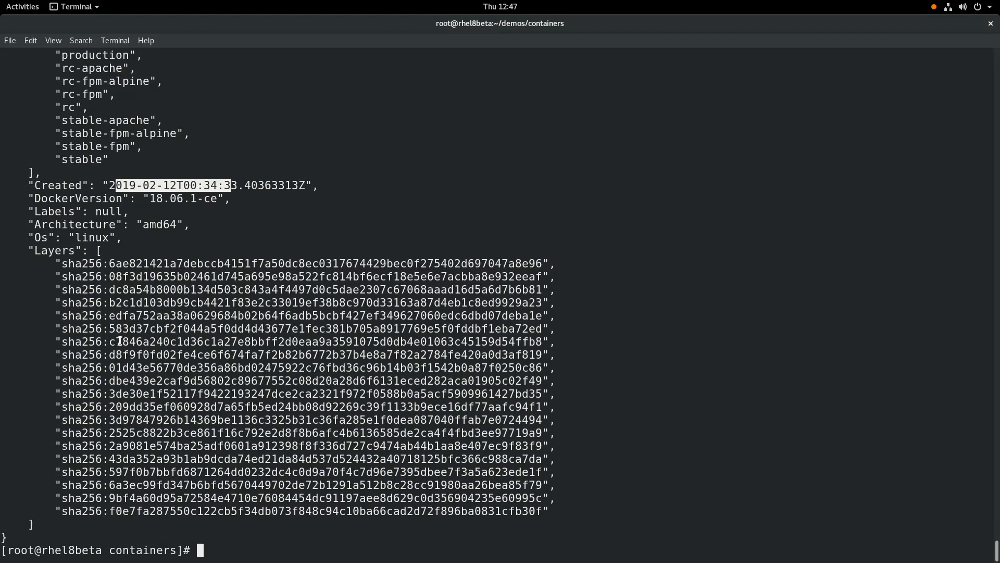
Pull docker.io/library/nextcloud locally with podman
type("podman pull docker.io/library/nextcloud")
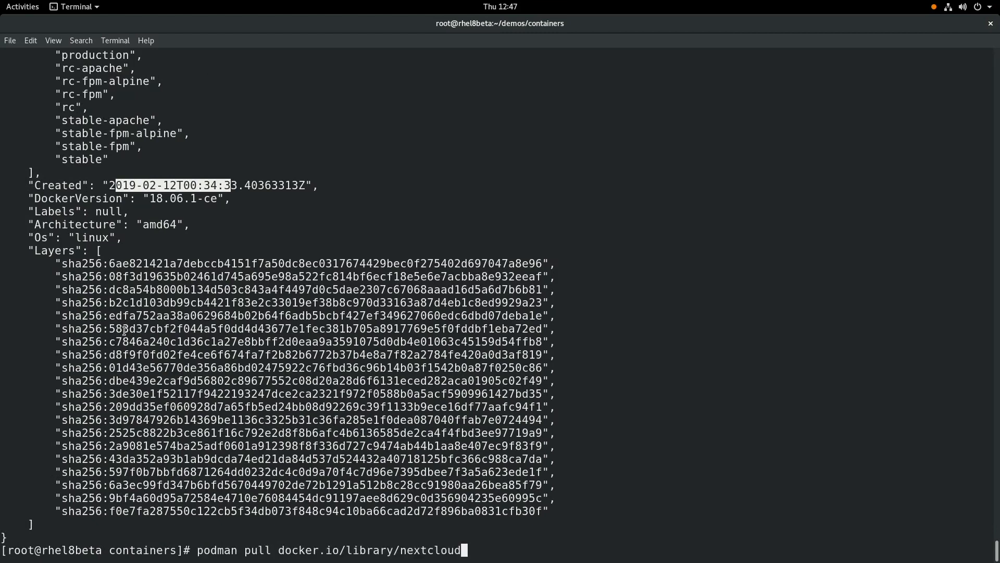
mouse_move(225, 524)
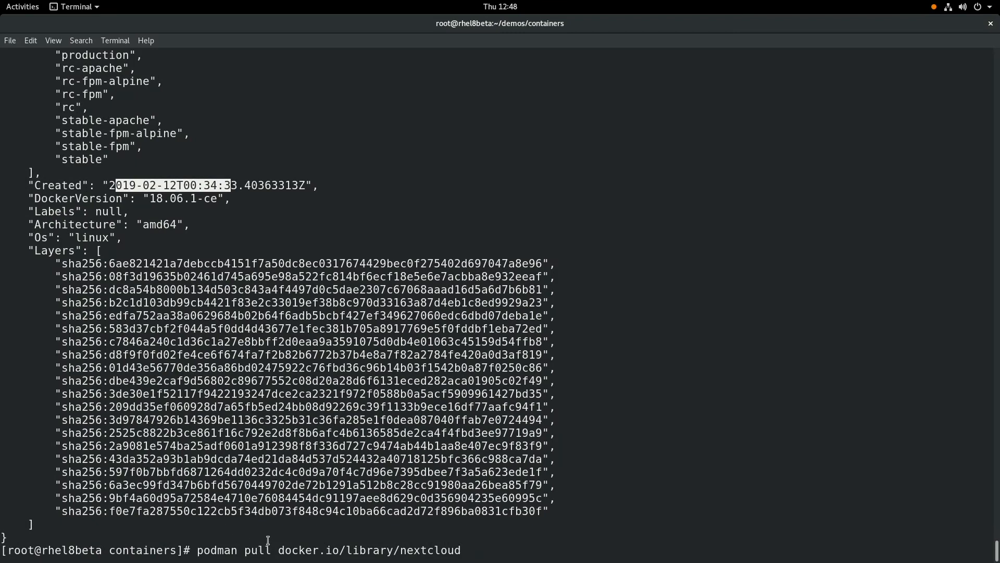
key("Return")
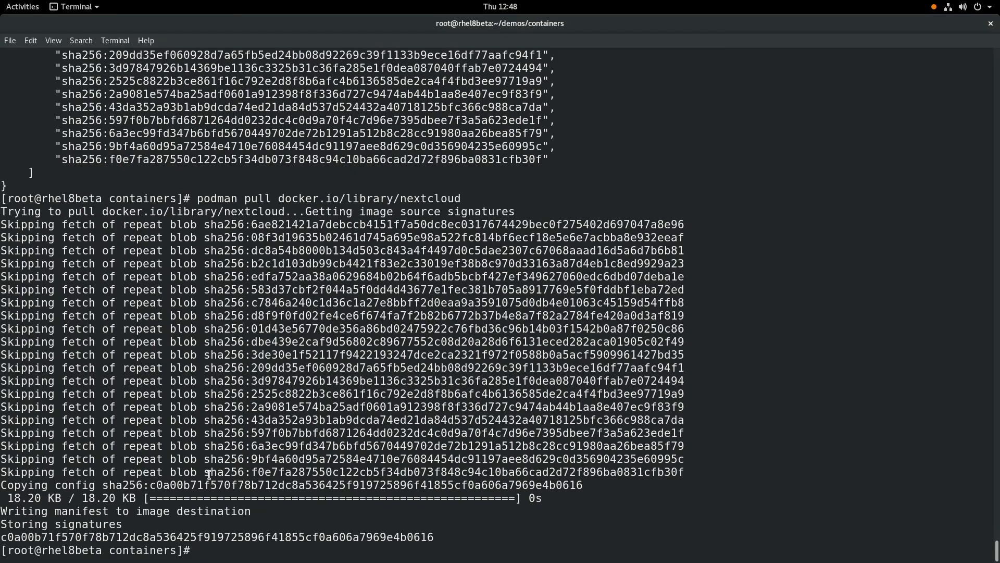
Launch nextcloud detached with 'podman run -d -p 8080:80 nextcloud'
type("podman run -d -p 8080:80 nextcloud")
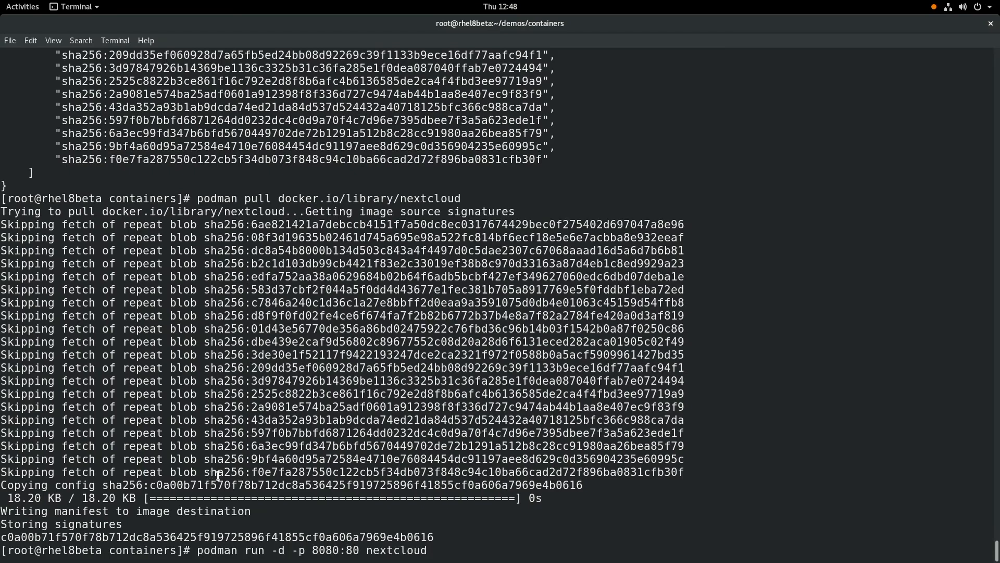
mouse_move(228, 555)
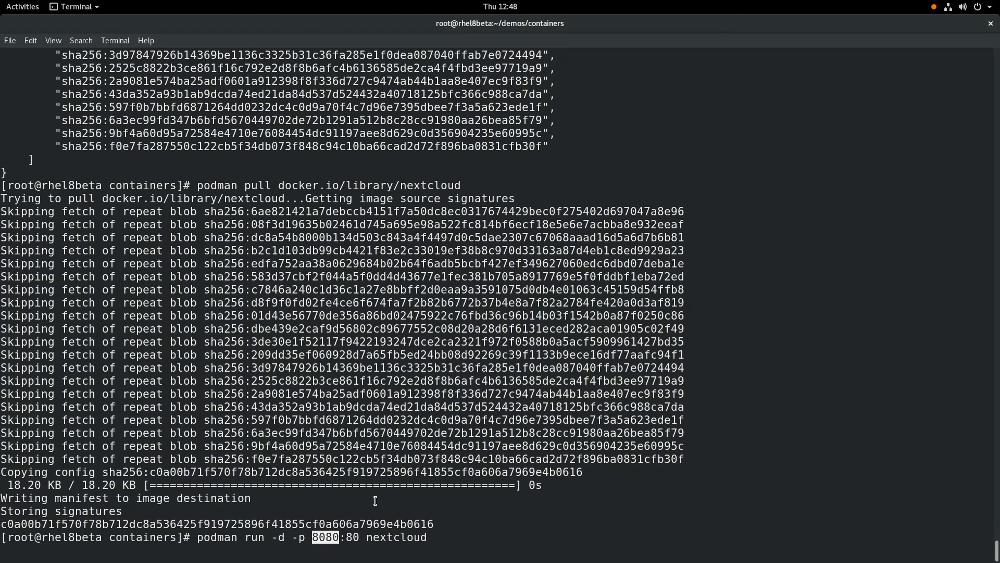
key("Return")
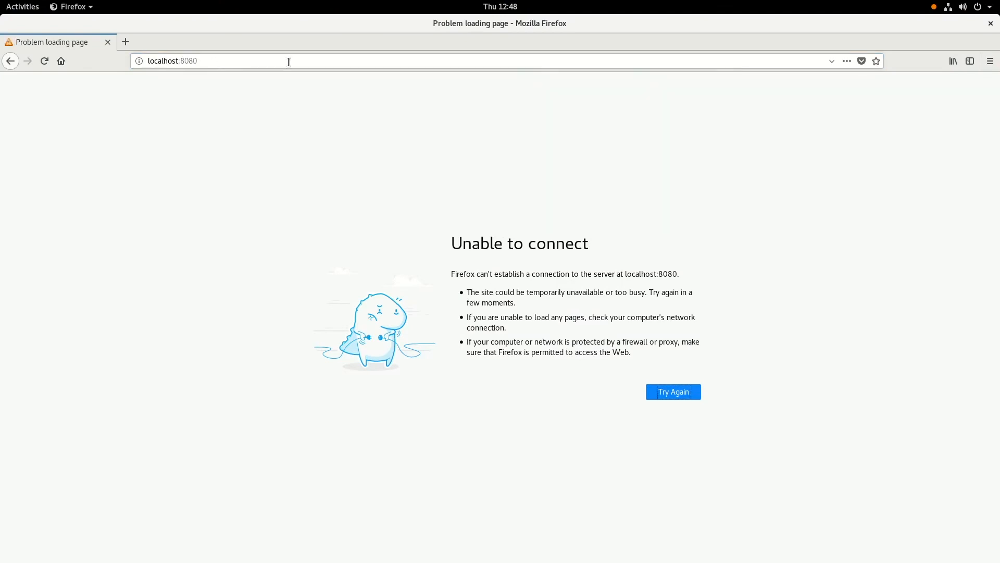
Retry localhost:8080 in Firefox until the Nextcloud setup page loads
left_click(672, 391)
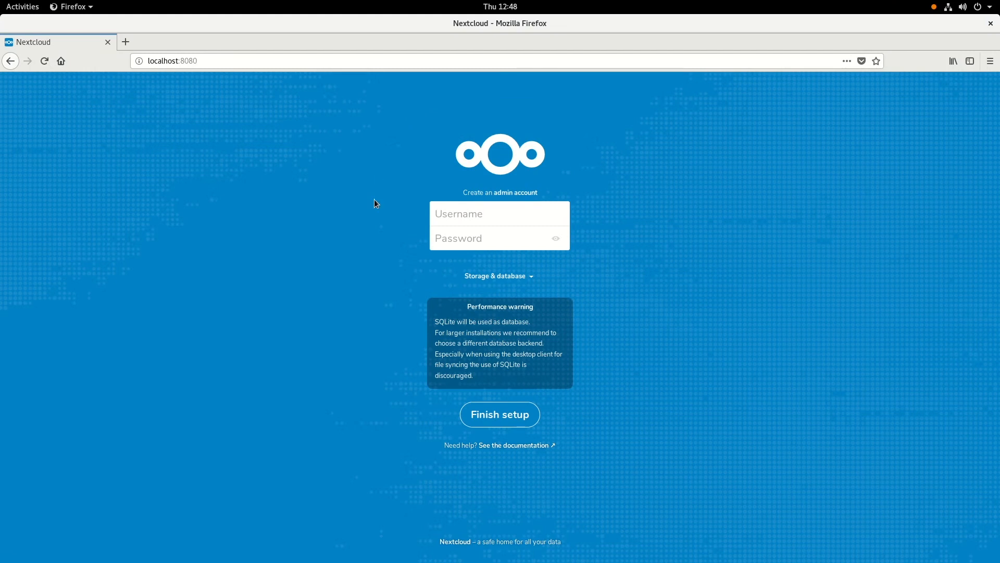
Enter the admin username and password, finish Nextcloud setup, and decline saving the login in Firefox
left_click(500, 212)
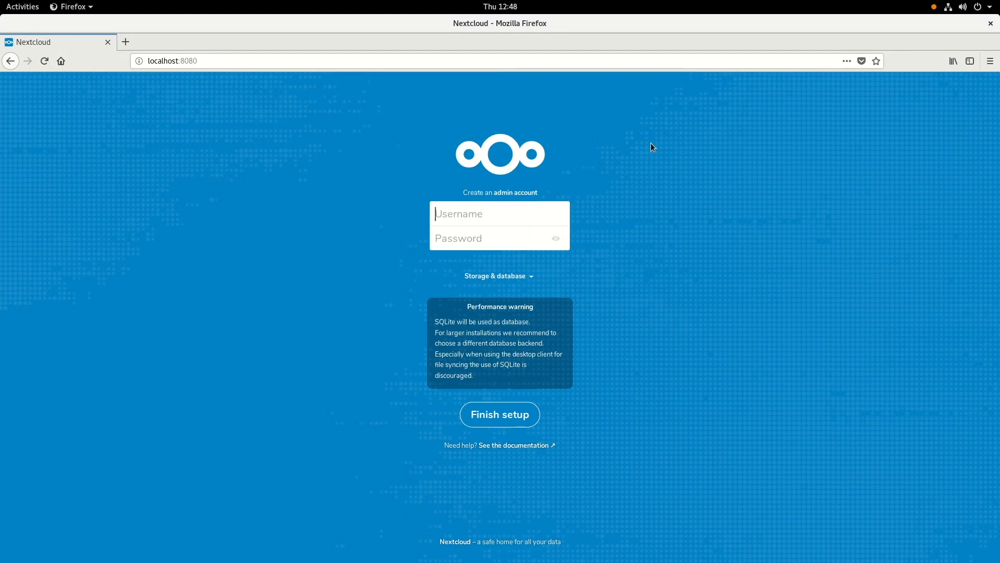
type("adi")
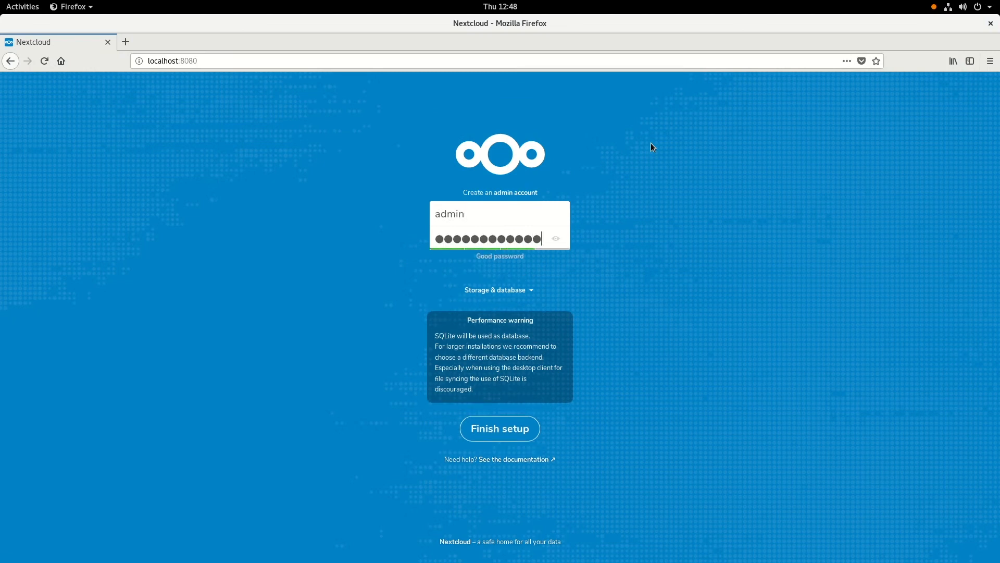
left_click(499, 428)
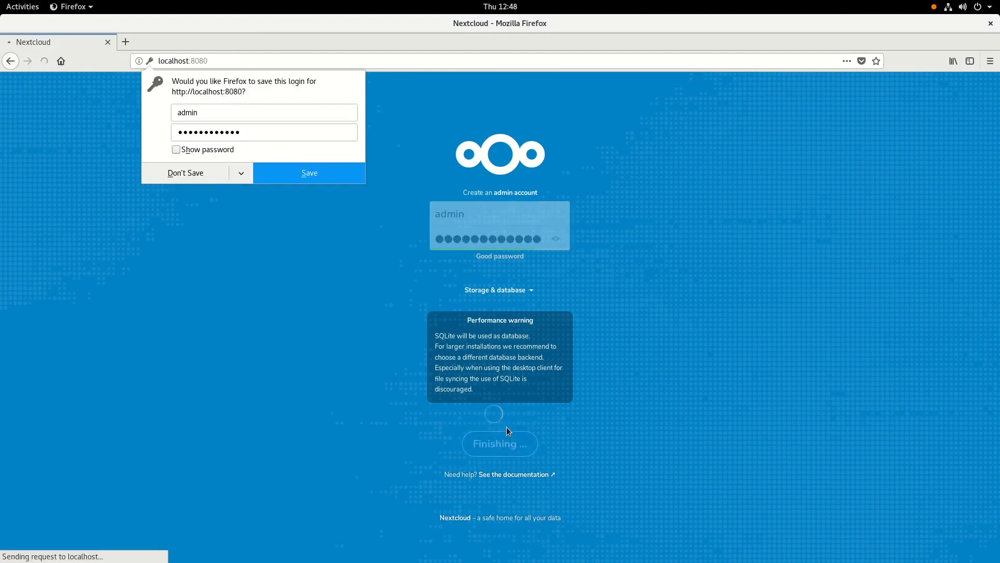
left_click(186, 173)
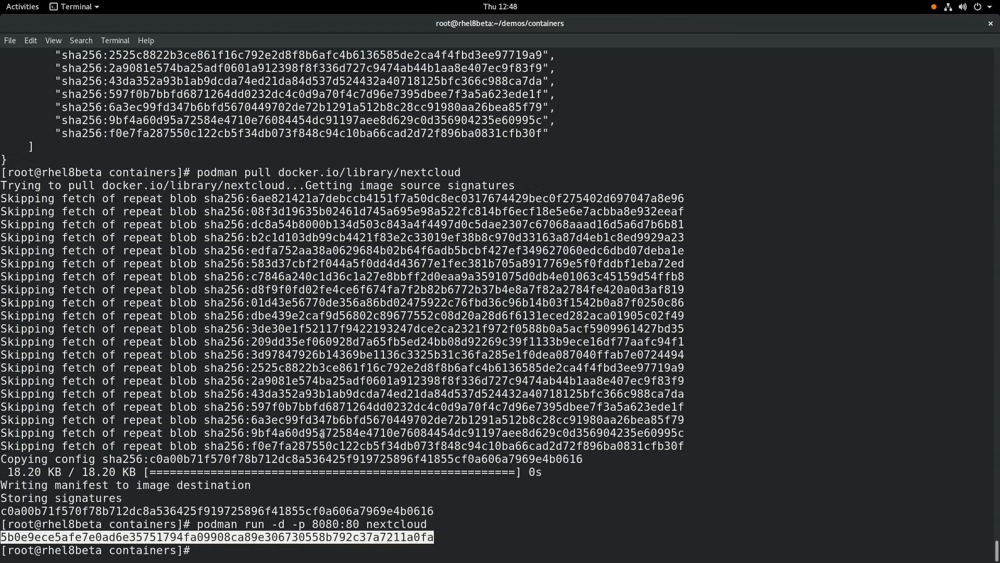
Run 'podman ps' showing nextcloud up with 8080->80, then 'podman images' and mark the nextcloud entry
type("podman ps")
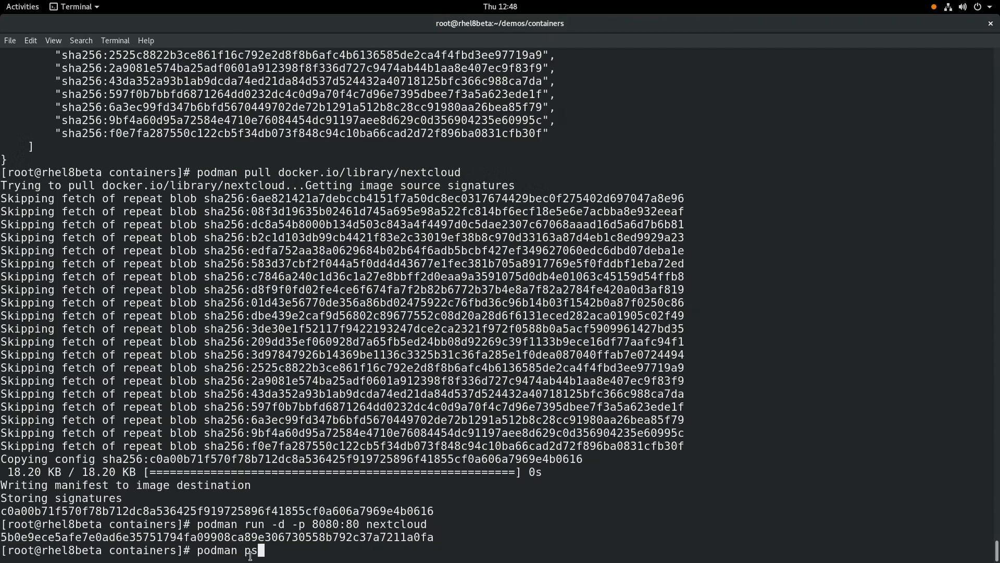
key("Return")
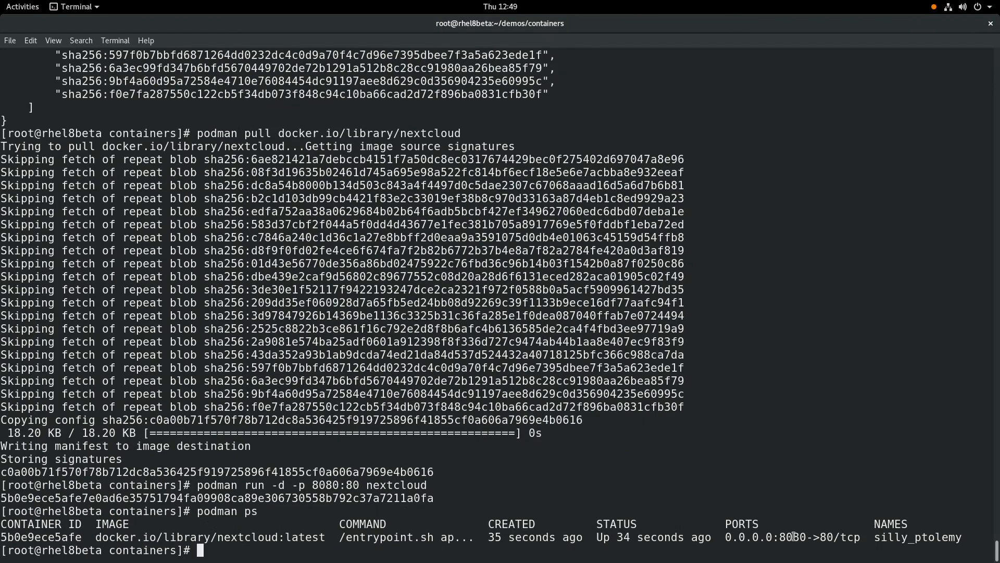
double_click(794, 536)
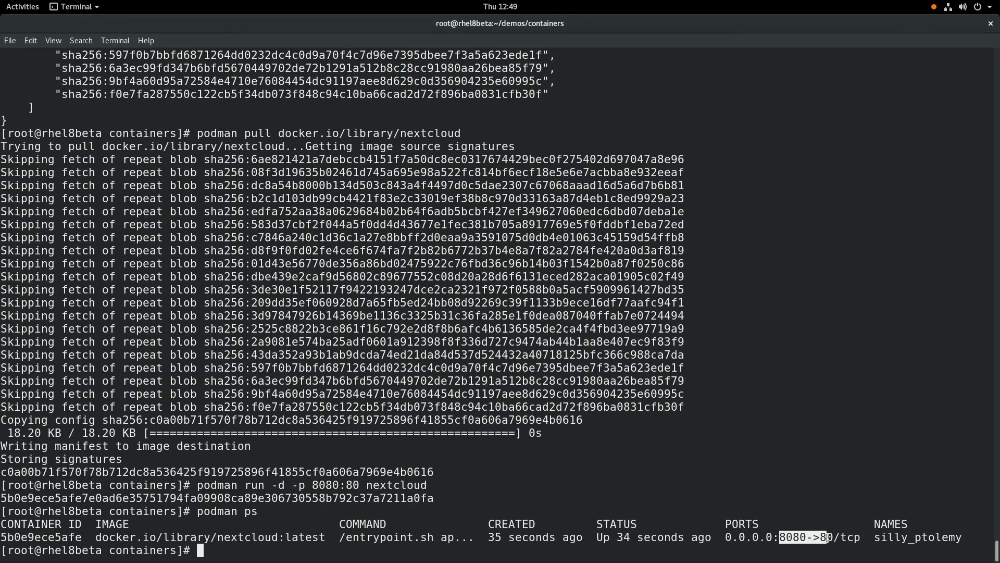
type("podman images")
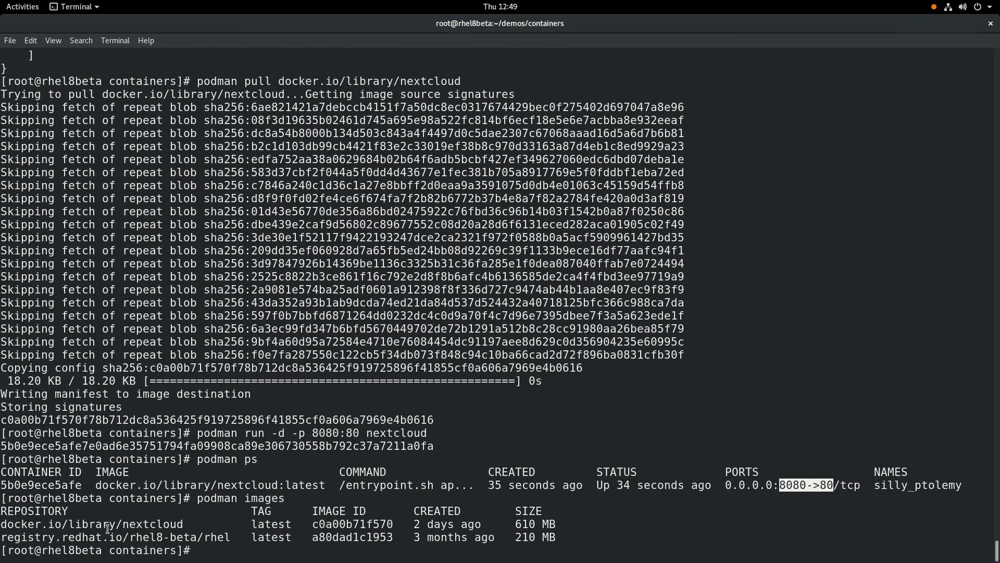
double_click(92, 524)
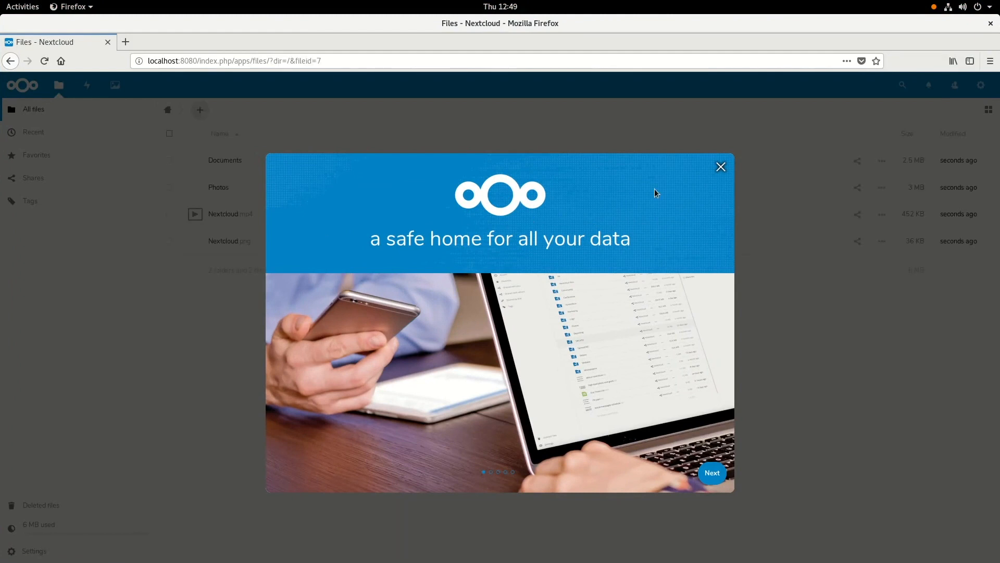
Dismiss the welcome tour, preview Coast.jpg in Photos, close it and return to the terminal
left_click(720, 167)
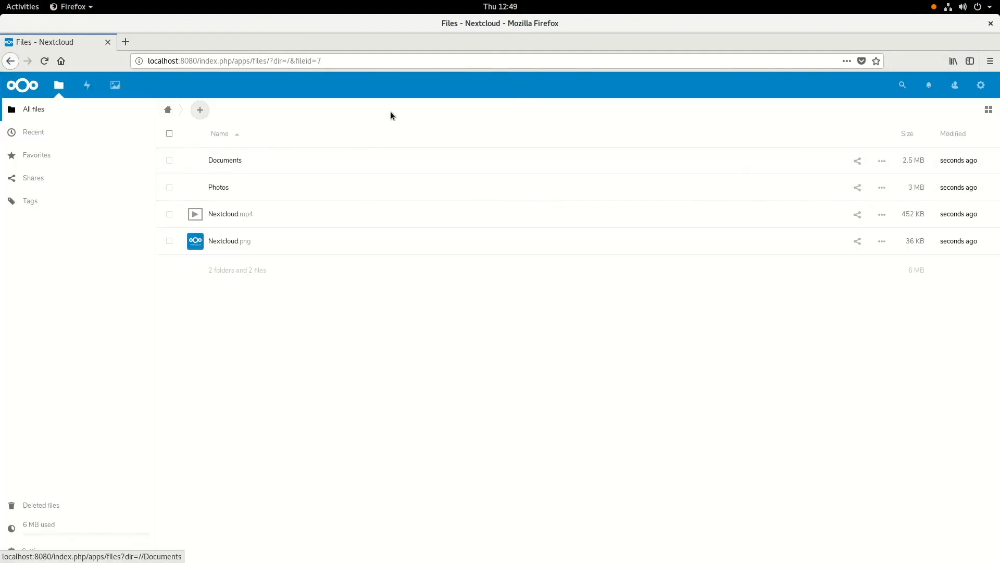
mouse_move(249, 248)
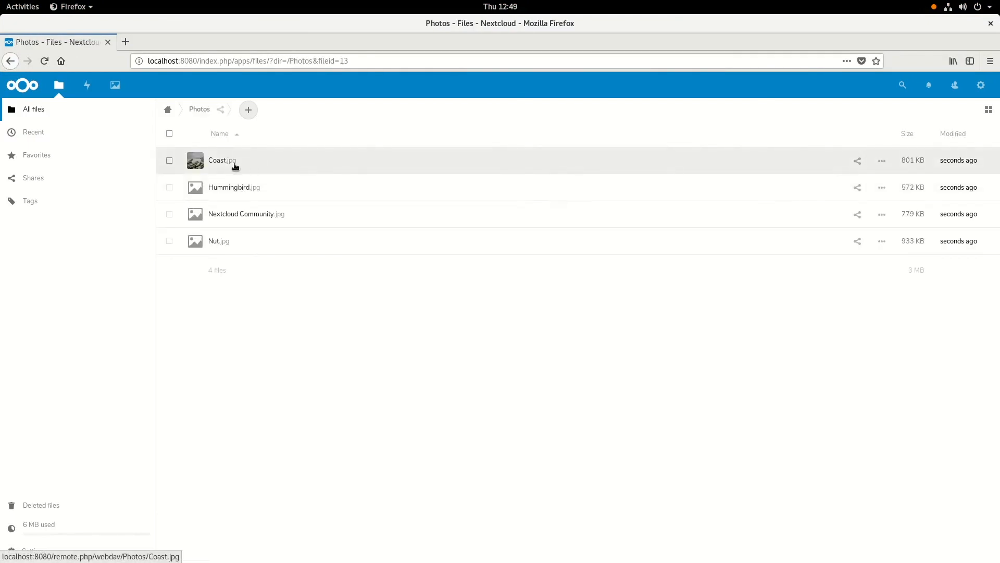
left_click(218, 160)
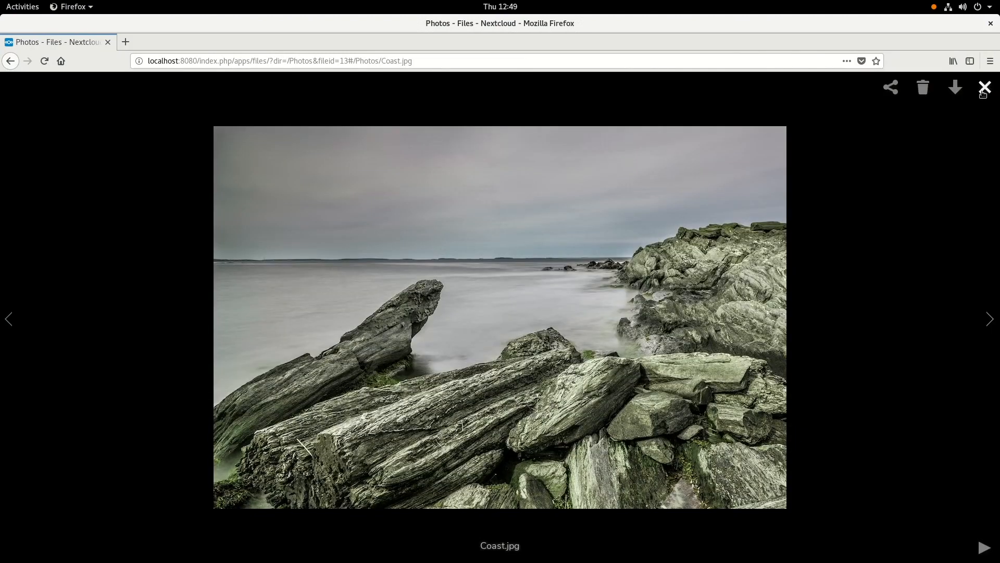
left_click(985, 87)
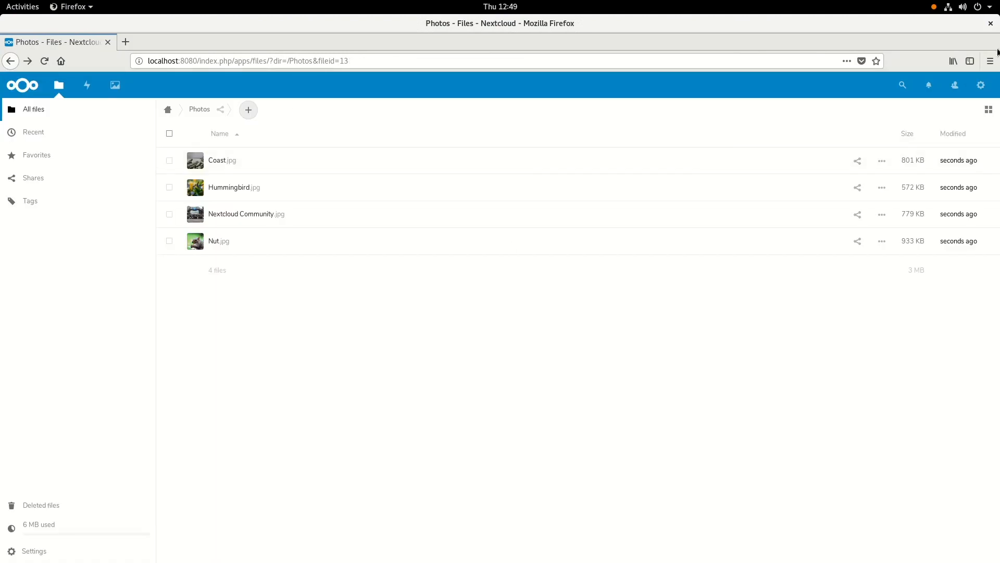
left_click(311, 60)
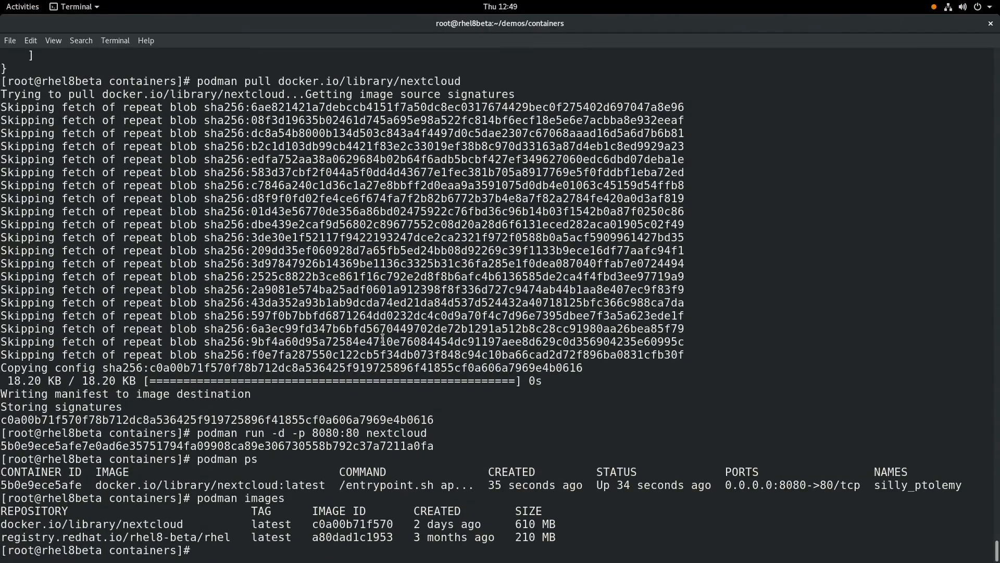
Move into the buildah directory and list its Dockerfile and helloworld files
type("cd buildah")
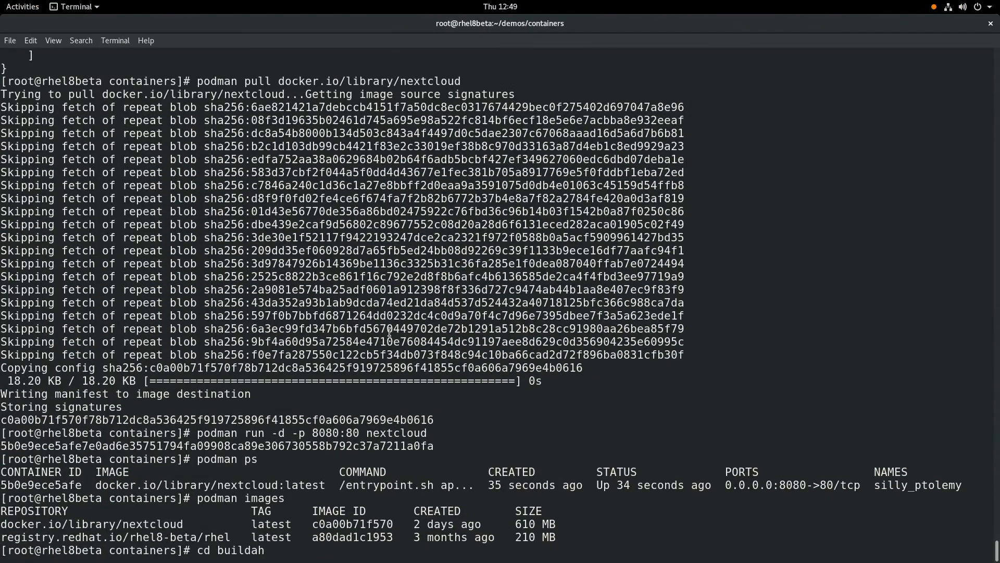
key("Return")
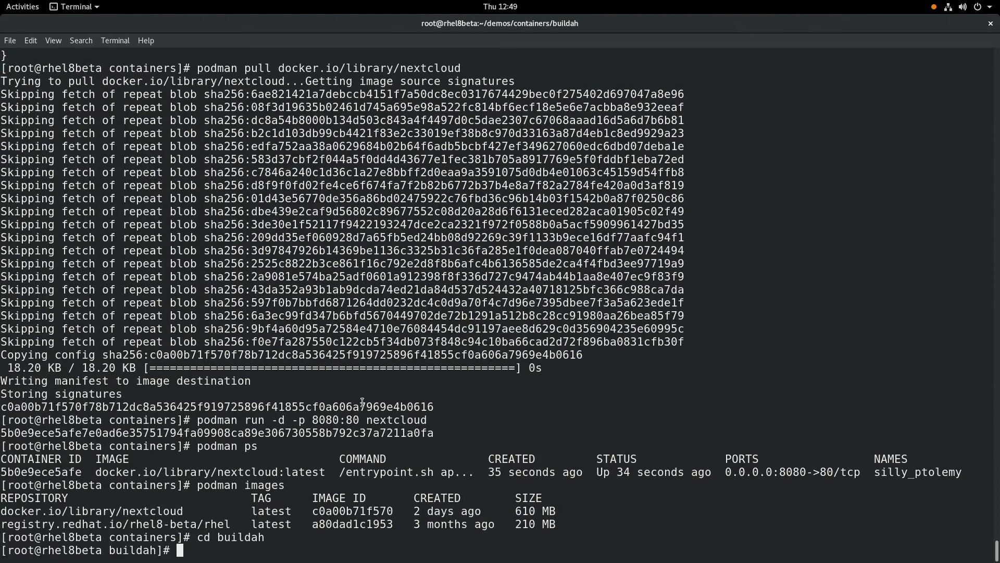
type("ls -al")
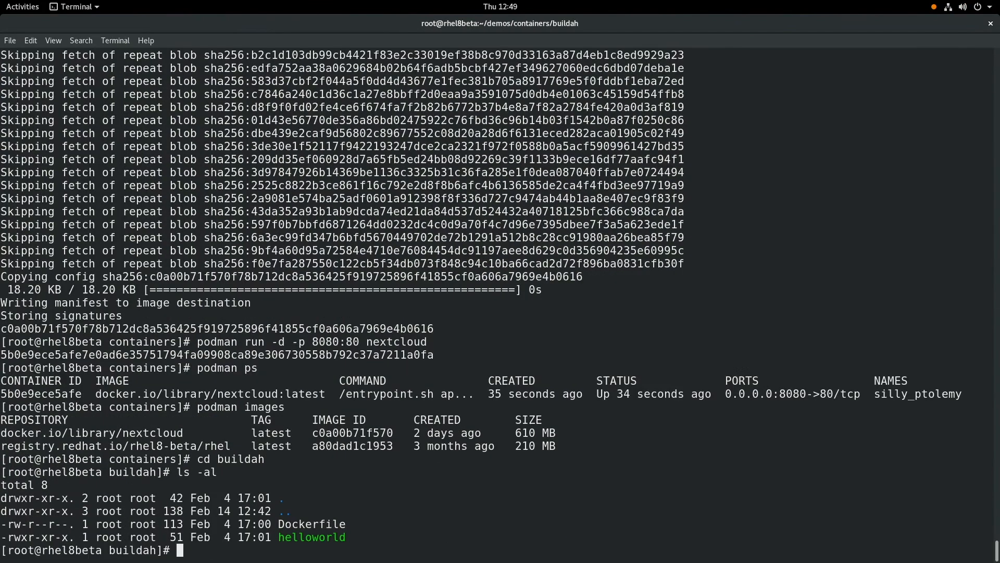
Show the Dockerfile contents and grab the helloworld script name from it
type("cat")
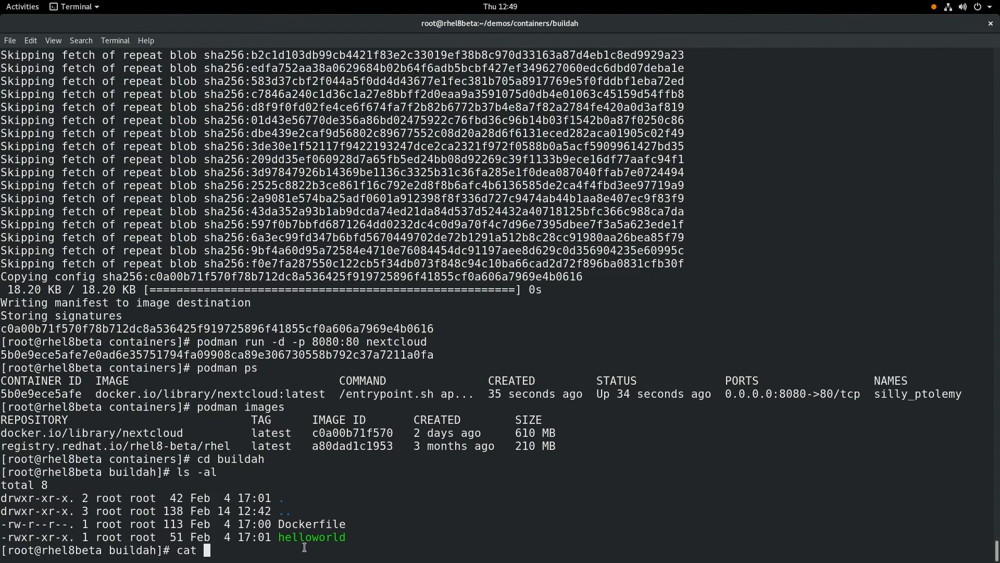
key("Return")
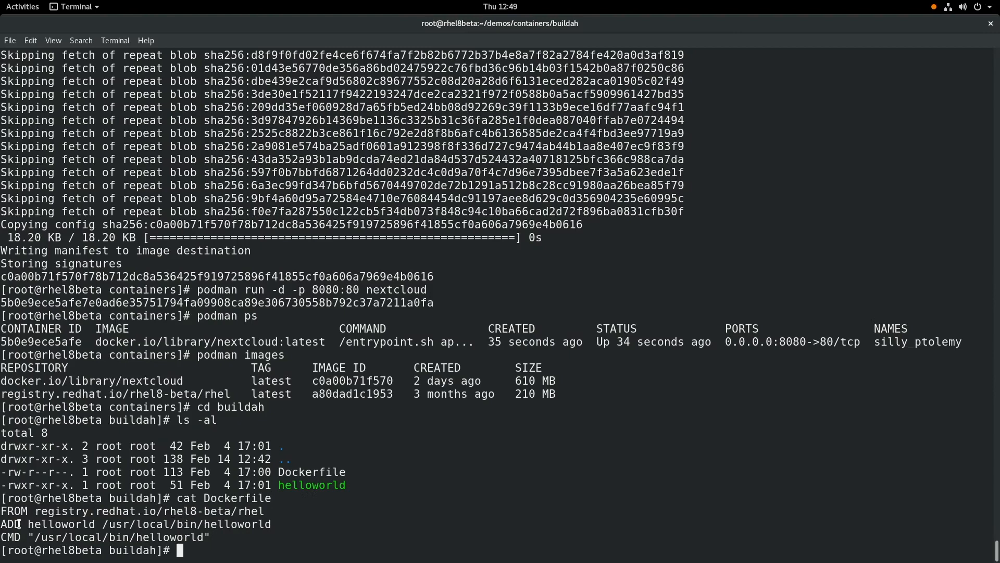
double_click(59, 525)
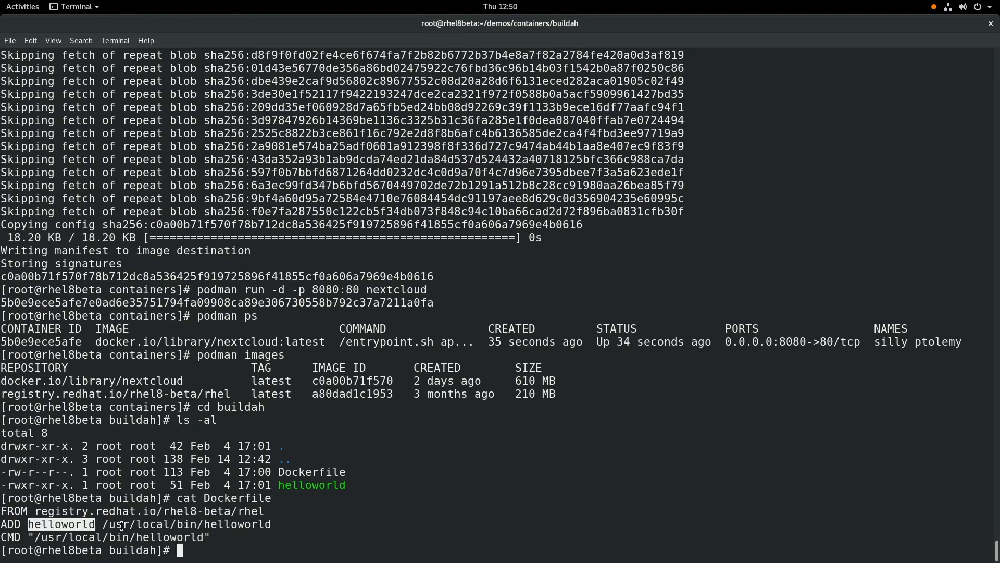
mouse_move(175, 527)
type("cat helloworld")
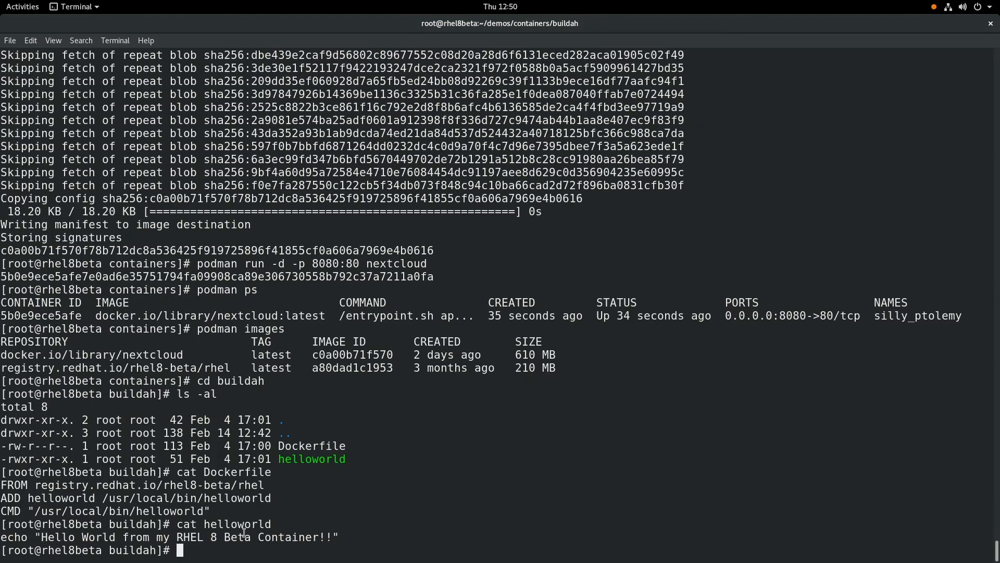
Build the helloworld image with buildah bud and list it with podman images
type("buildah bud -t h")
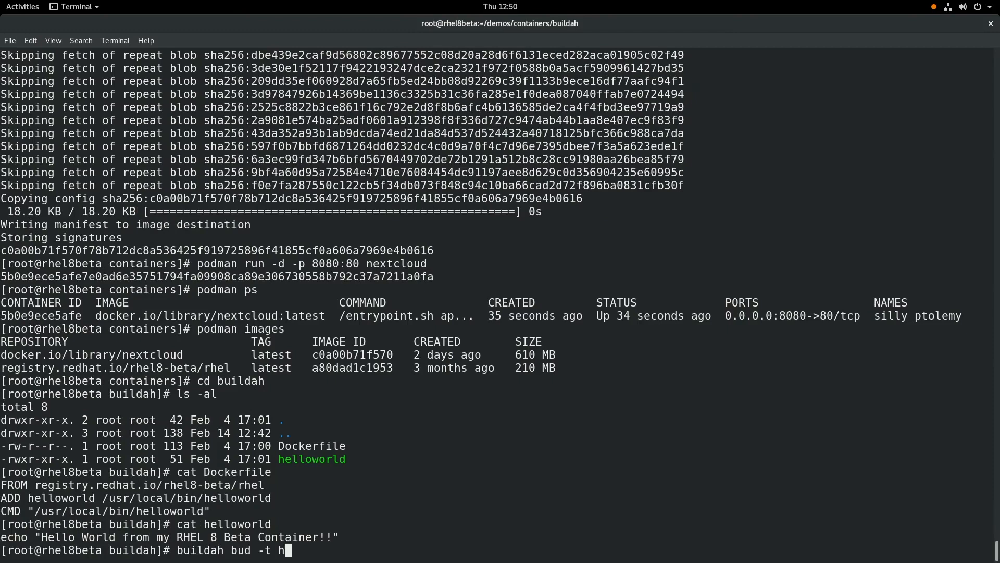
type("elloworld .")
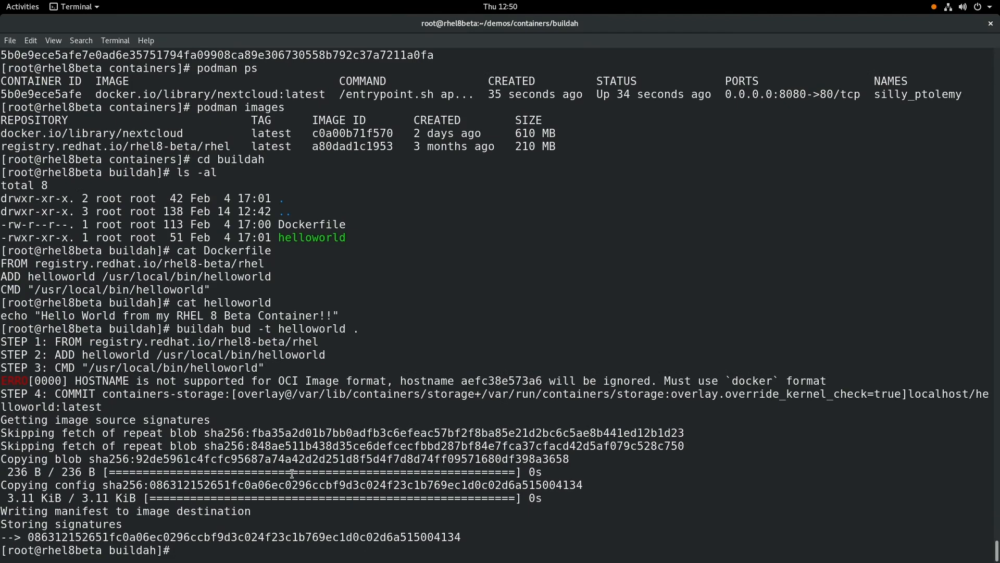
type("podman images")
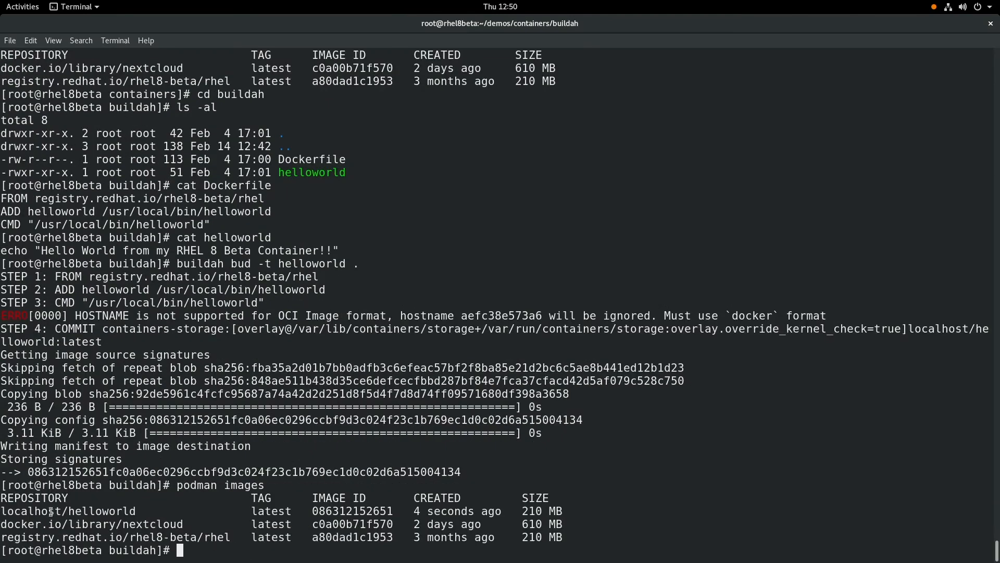
Run the new localhost/helloworld image with podman to print the Hello World greeting
double_click(67, 511)
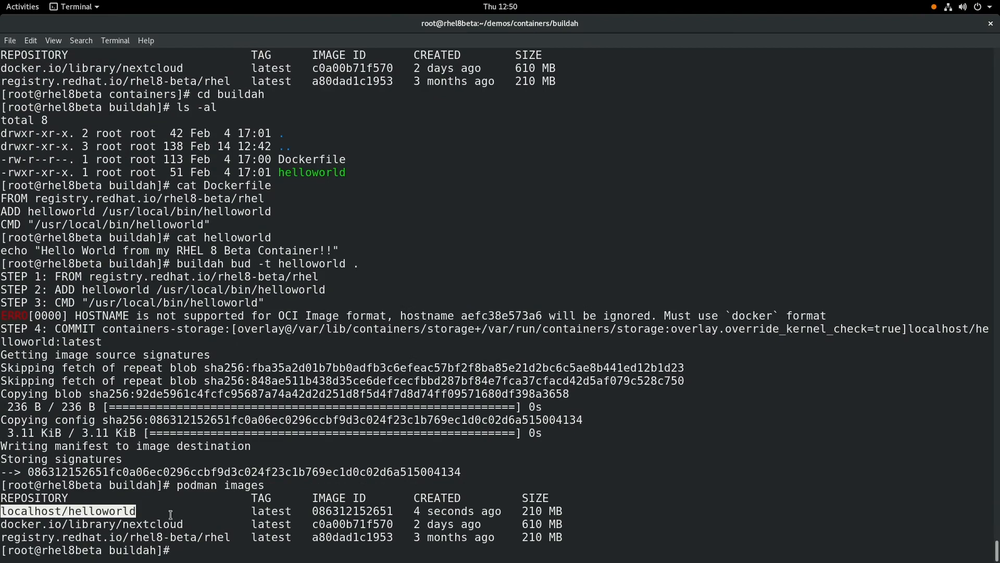
type("podman run helloworld")
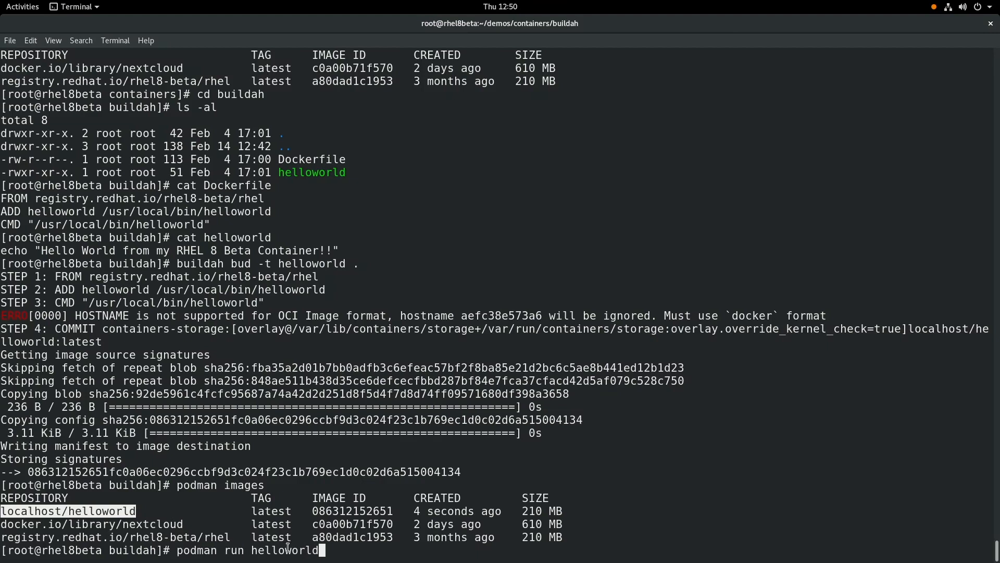
key("Return")
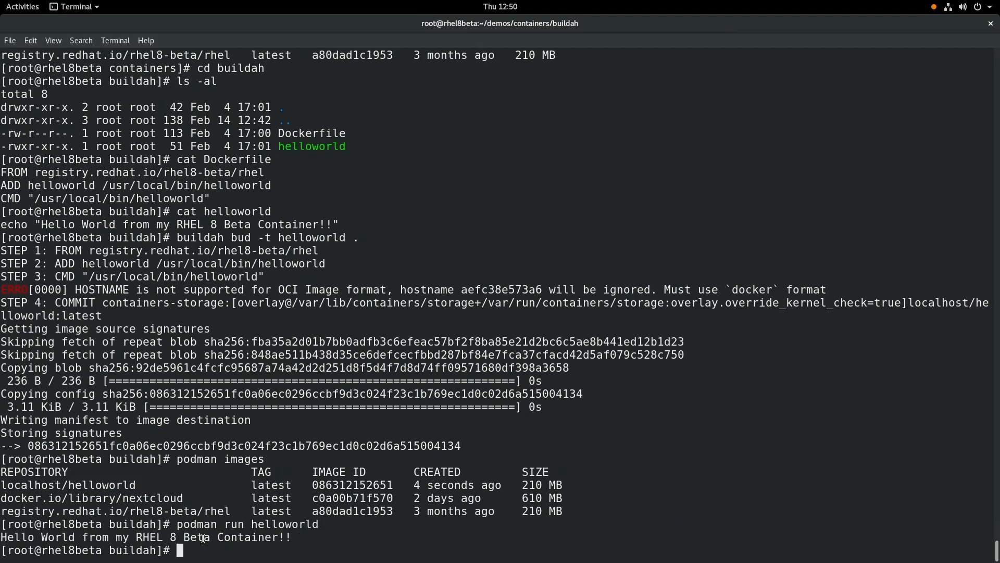
Start an interactive /bin/bash shell inside the helloworld container
type("podman run -it helloworld /bin/bash")
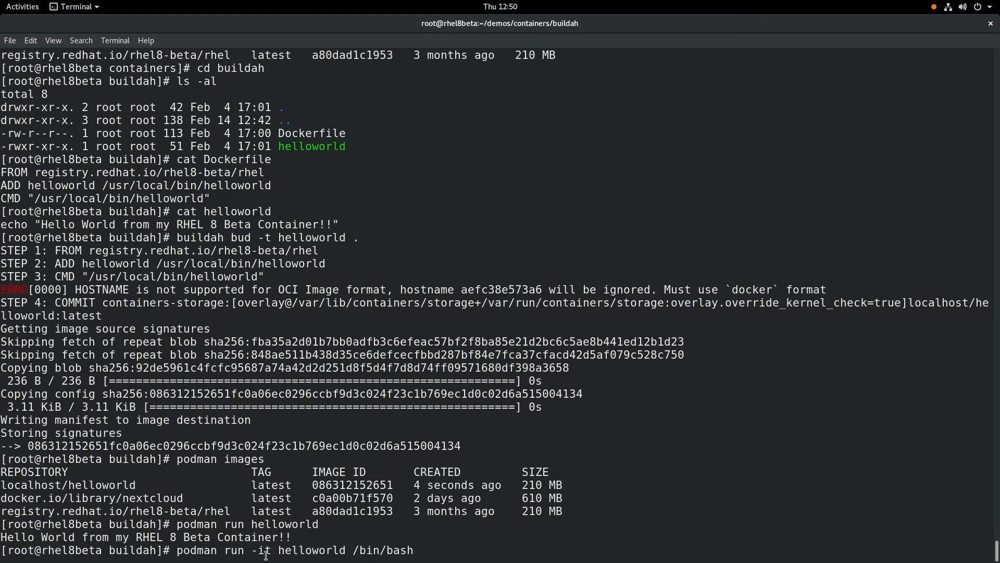
mouse_move(311, 552)
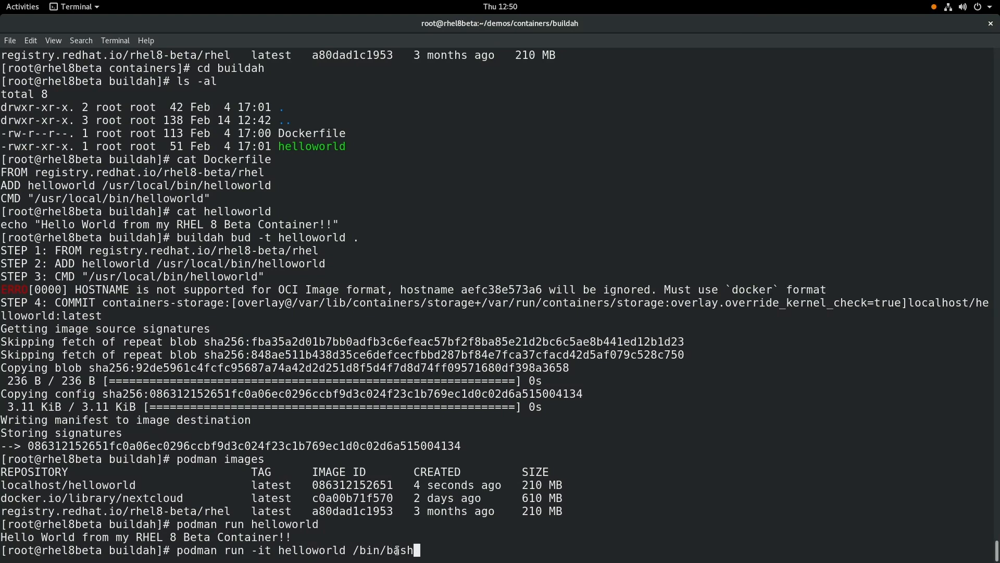
key("Return")
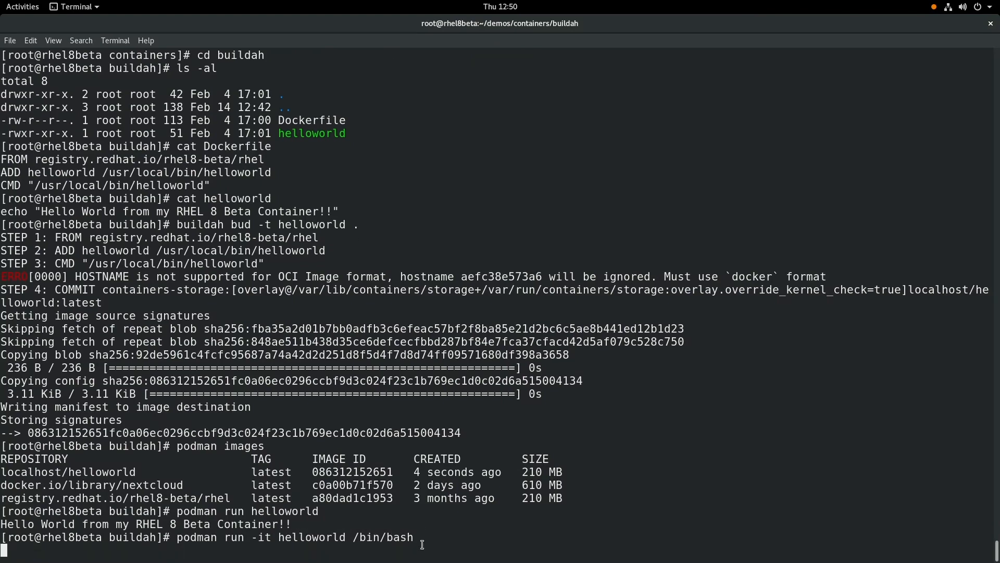
key("Return")
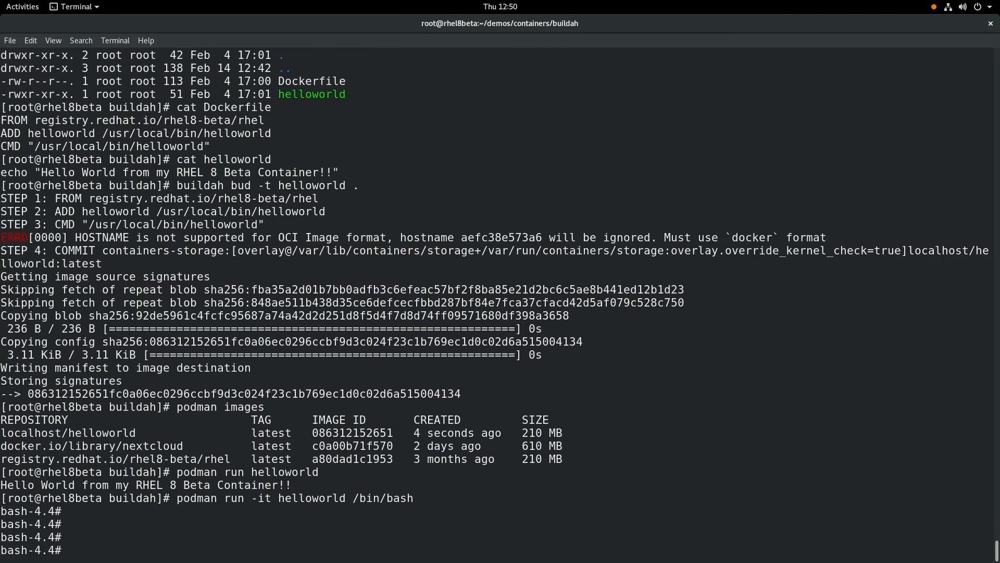
Show /etc/redhat-release (RHEL 8.0 Beta) and count the container's 184 packages with rpm -qa
type("cat /etc/")
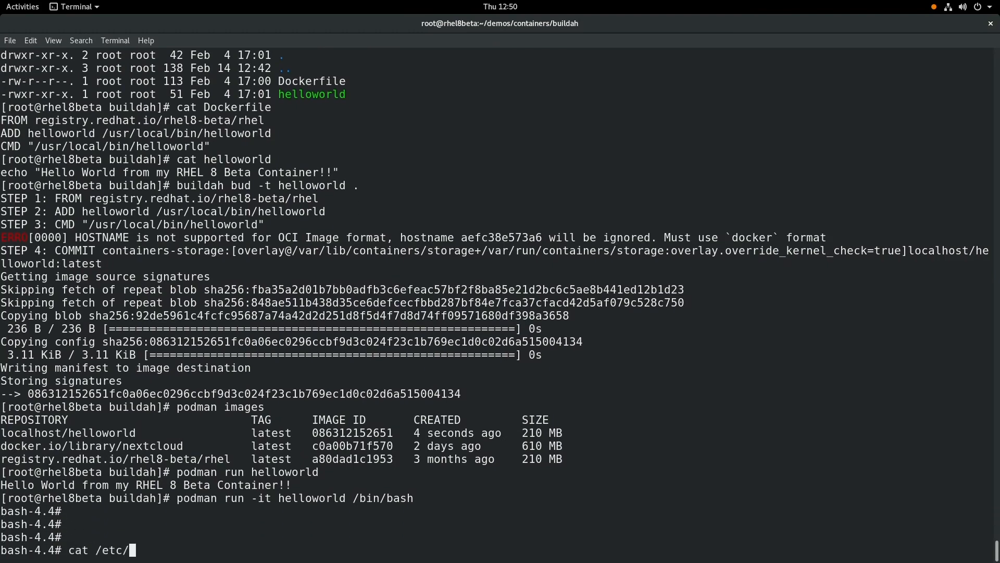
key("Return")
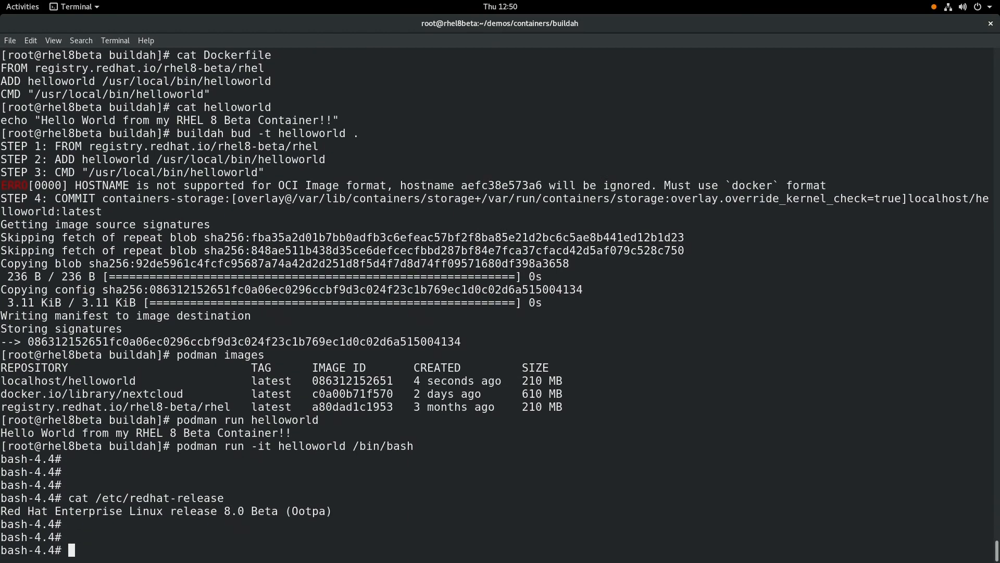
type("rpm -qa | wc -")
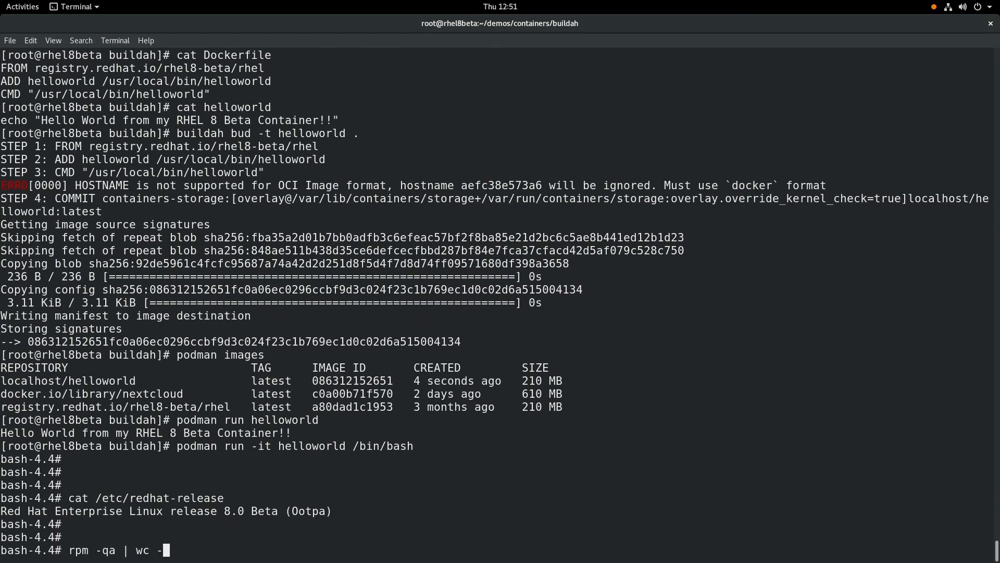
key("Return")
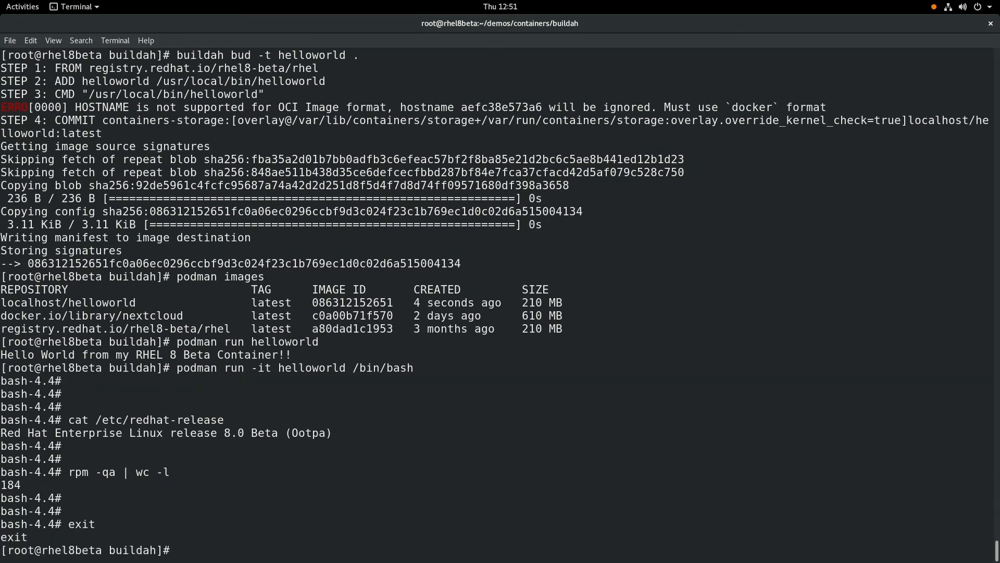
Count the host's 1496 installed packages with rpm -qa and go back up to the containers directory
type("rpm -qa | wc -l")
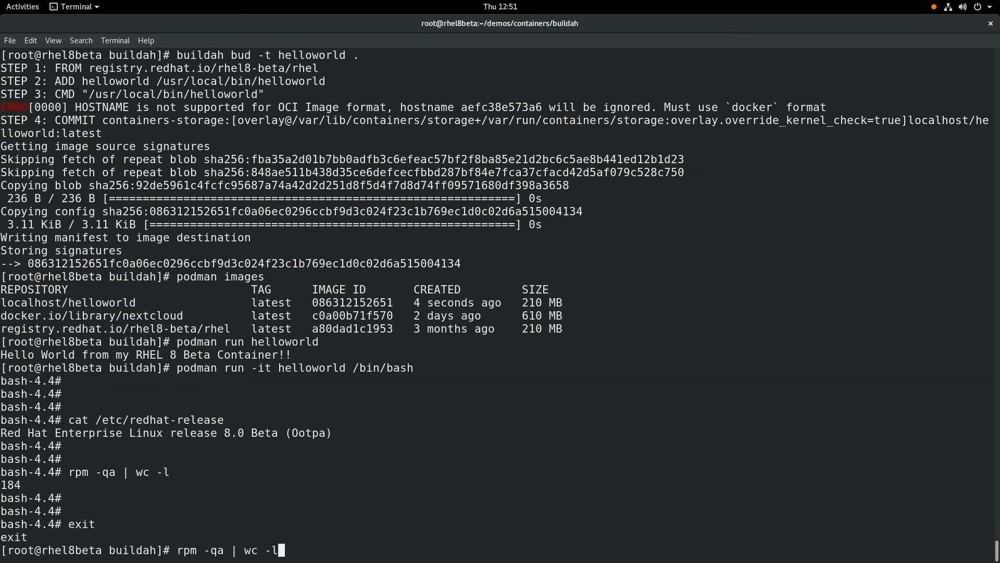
key("Return")
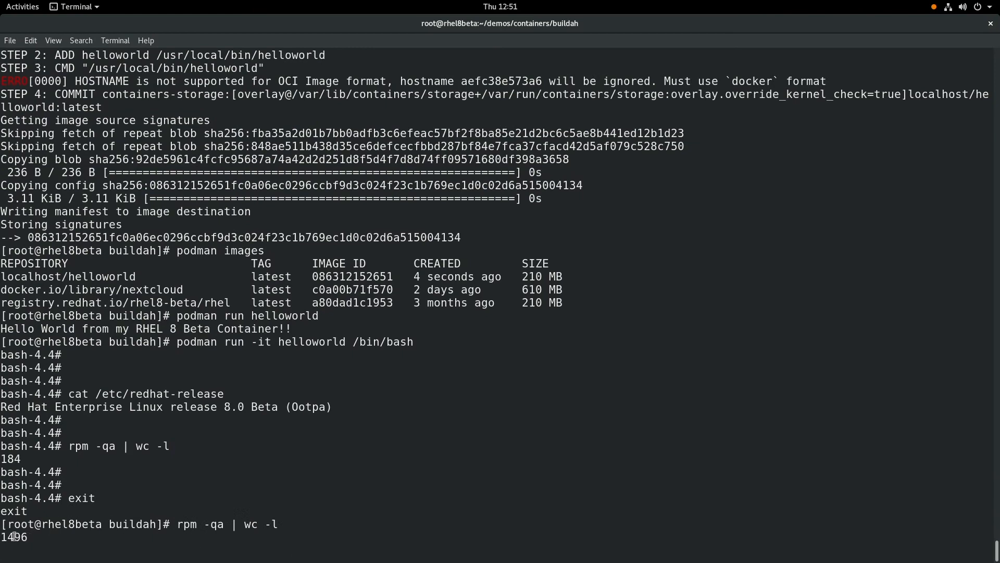
key("Return")
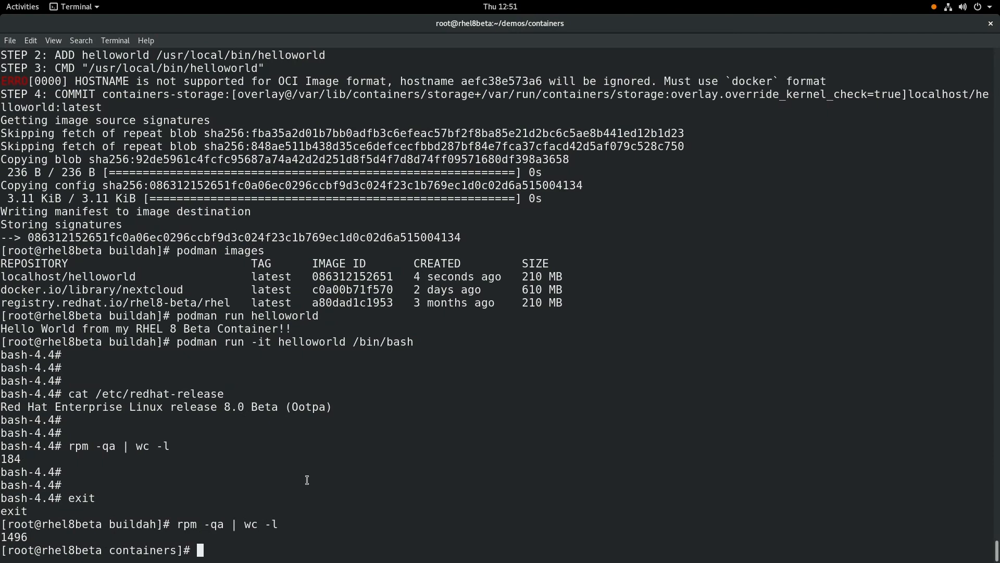
mouse_move(333, 476)
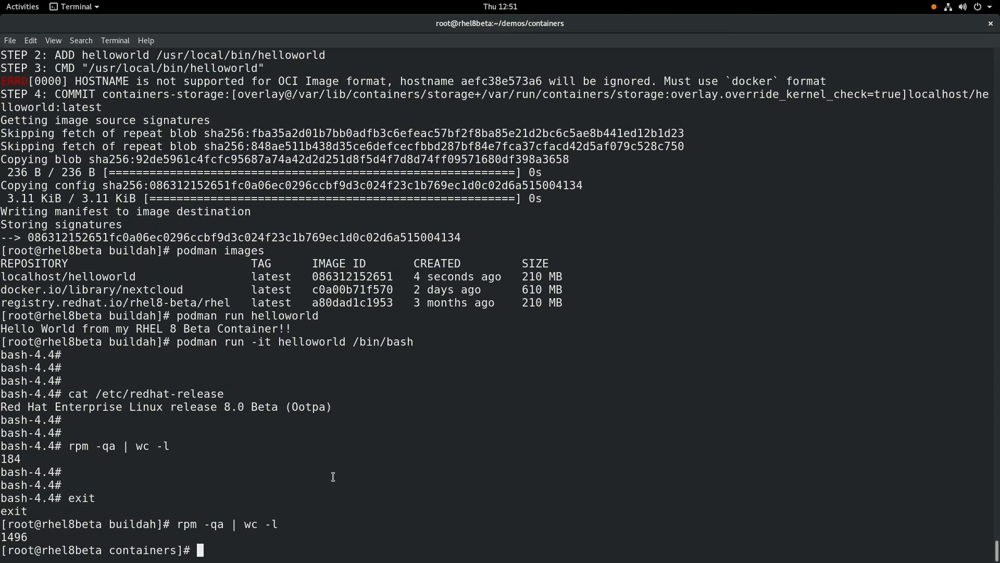